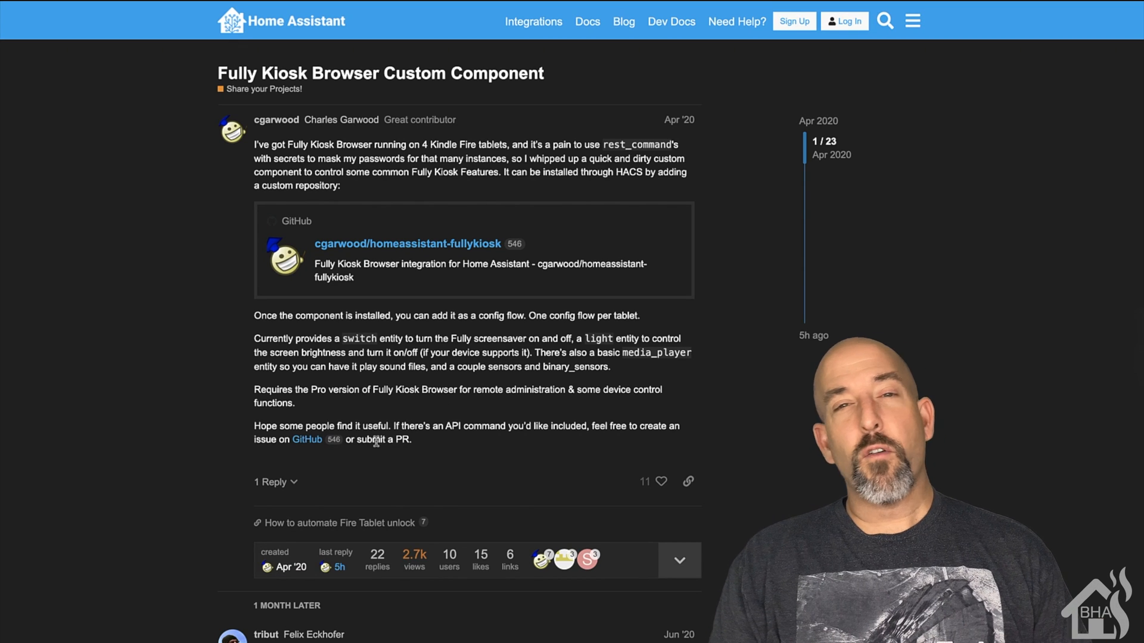
Locate the office_touchpad_charging sensor lines in sensor.yaml and comment them out with #.
scroll(down, 3)
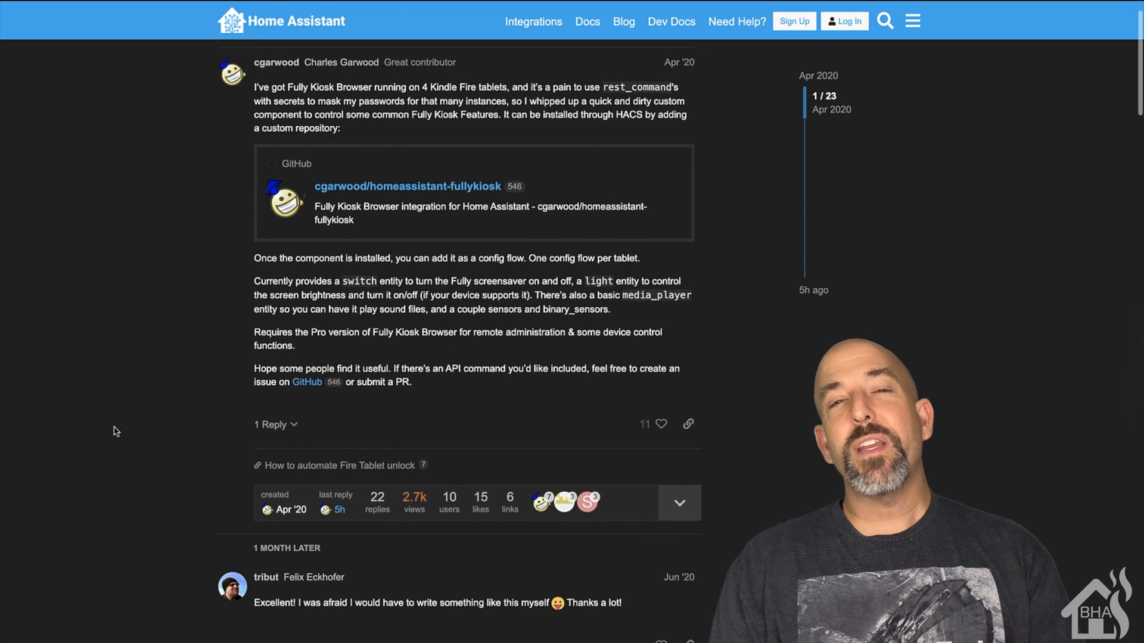
scroll(down, 3)
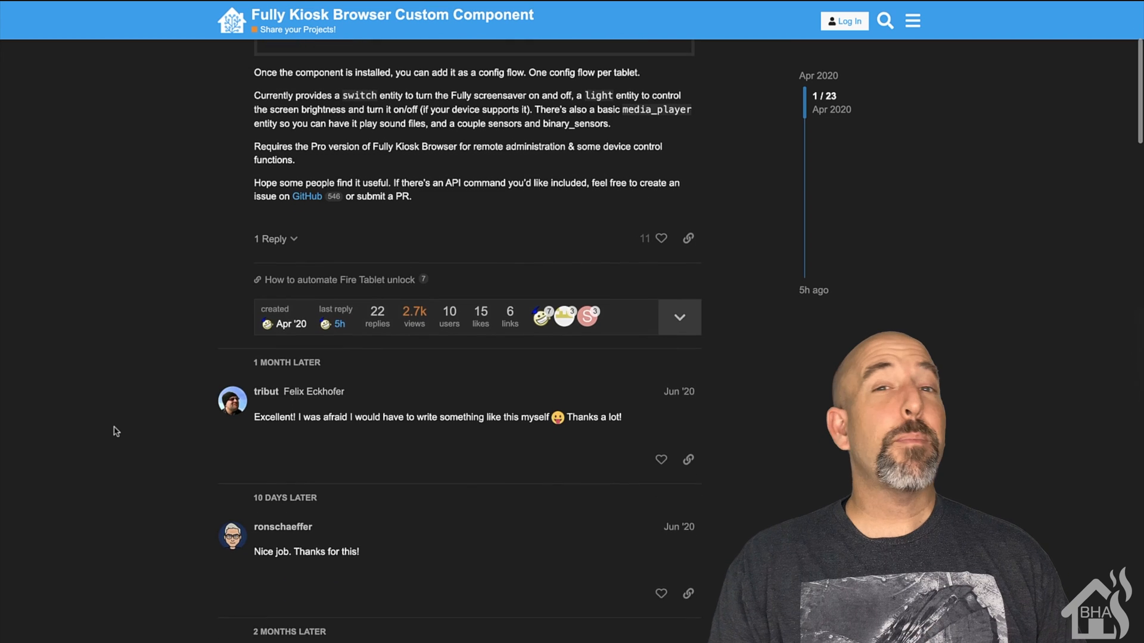
scroll(down, 3)
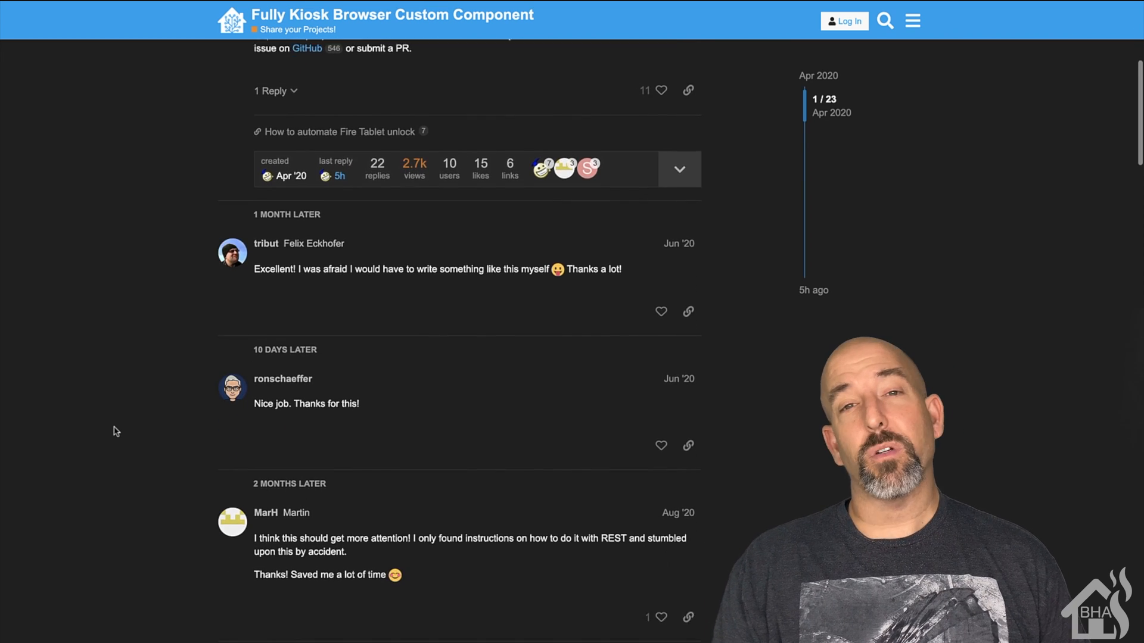
scroll(down, 3)
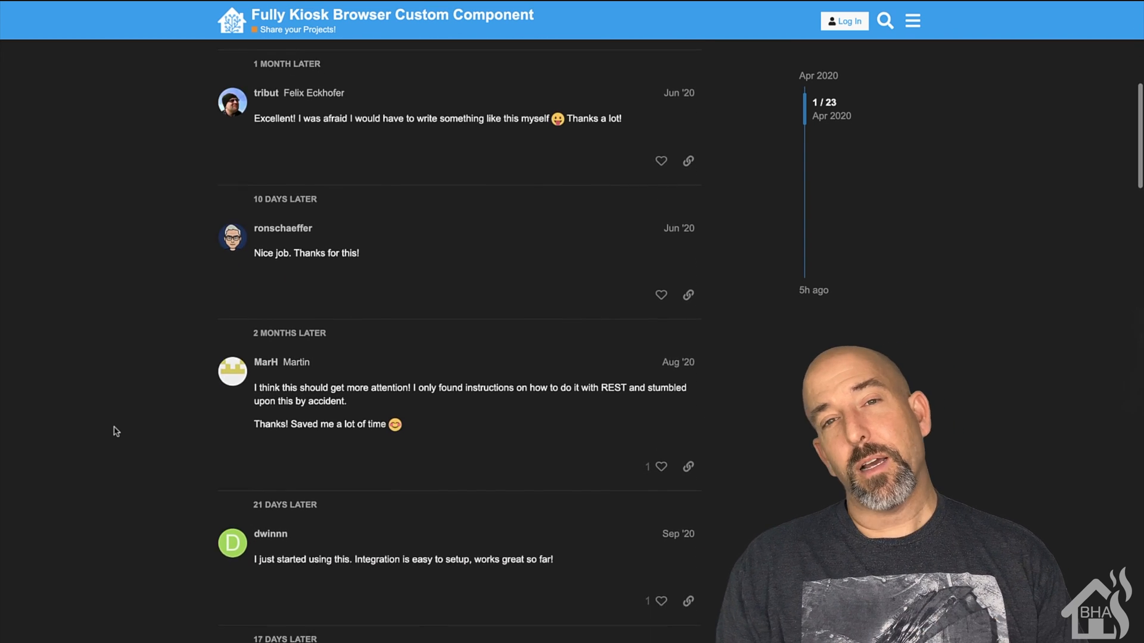
scroll(down, 3)
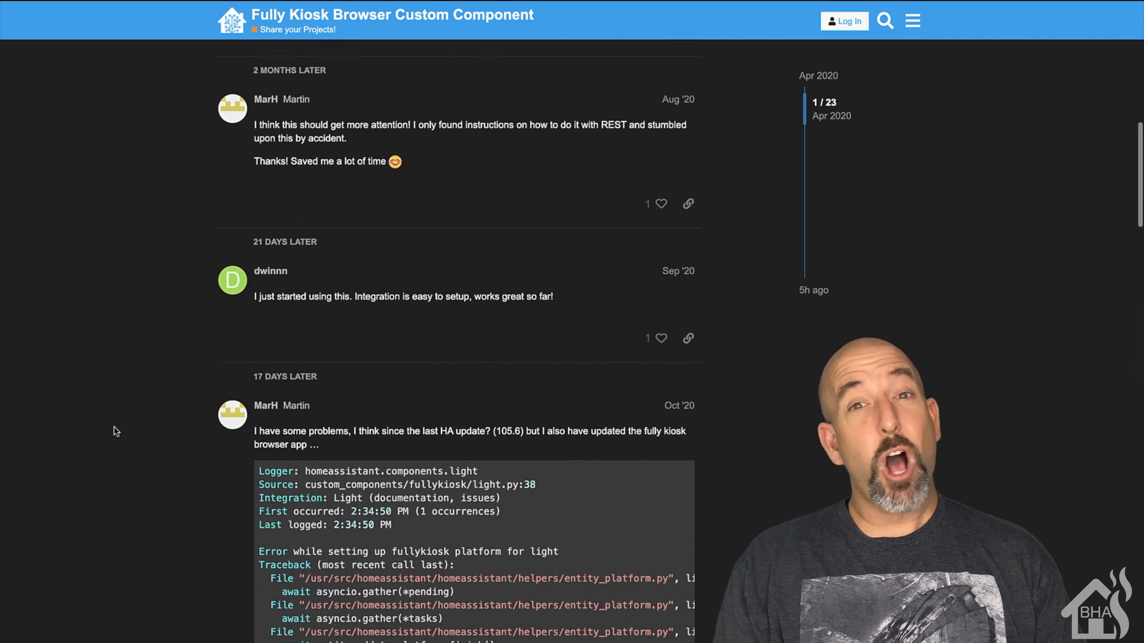
scroll(down, 3)
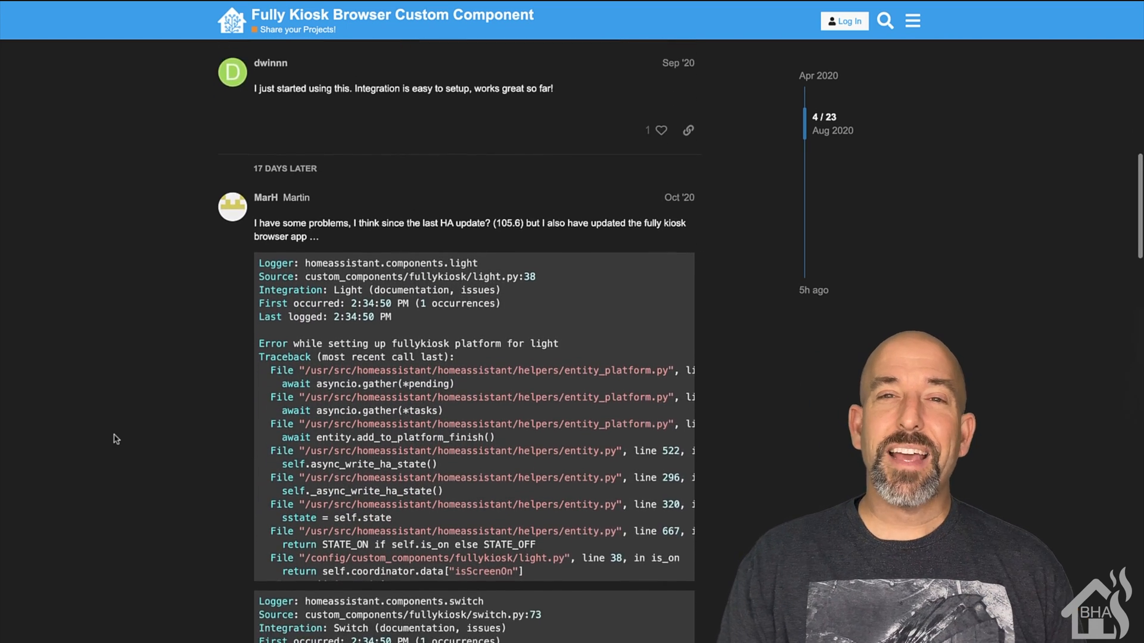
scroll(down, 3)
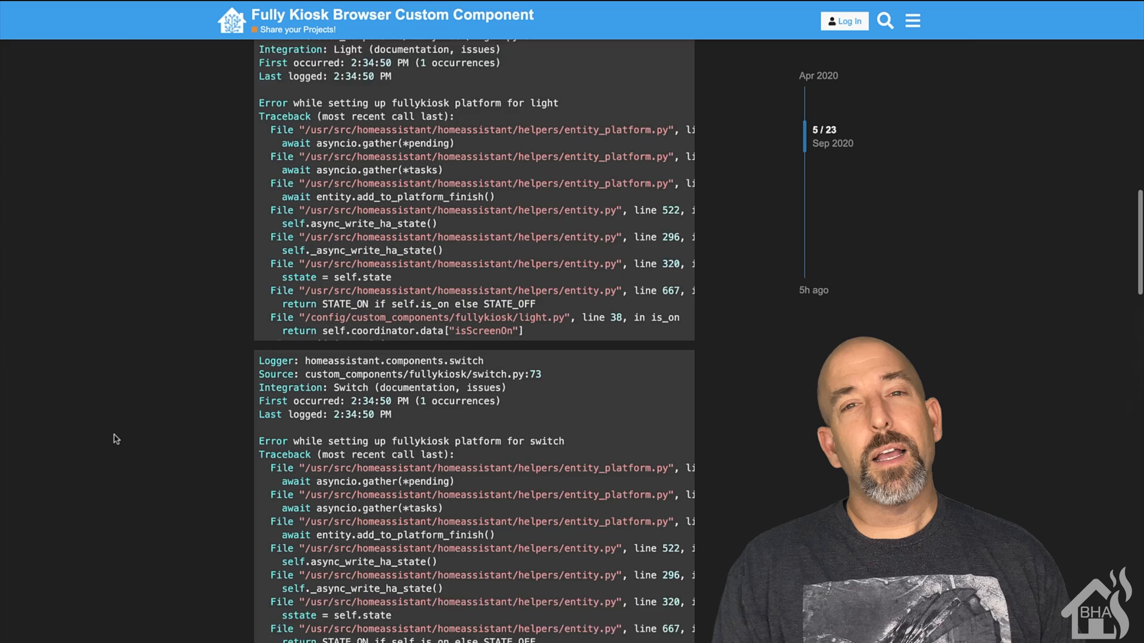
scroll(down, 3)
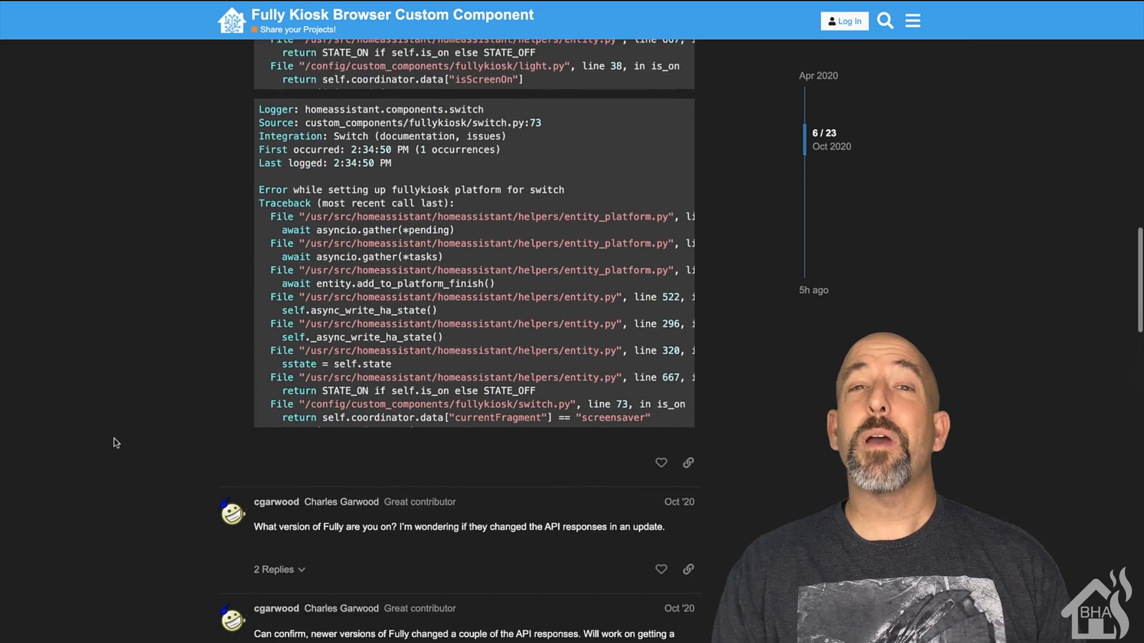
scroll(down, 3)
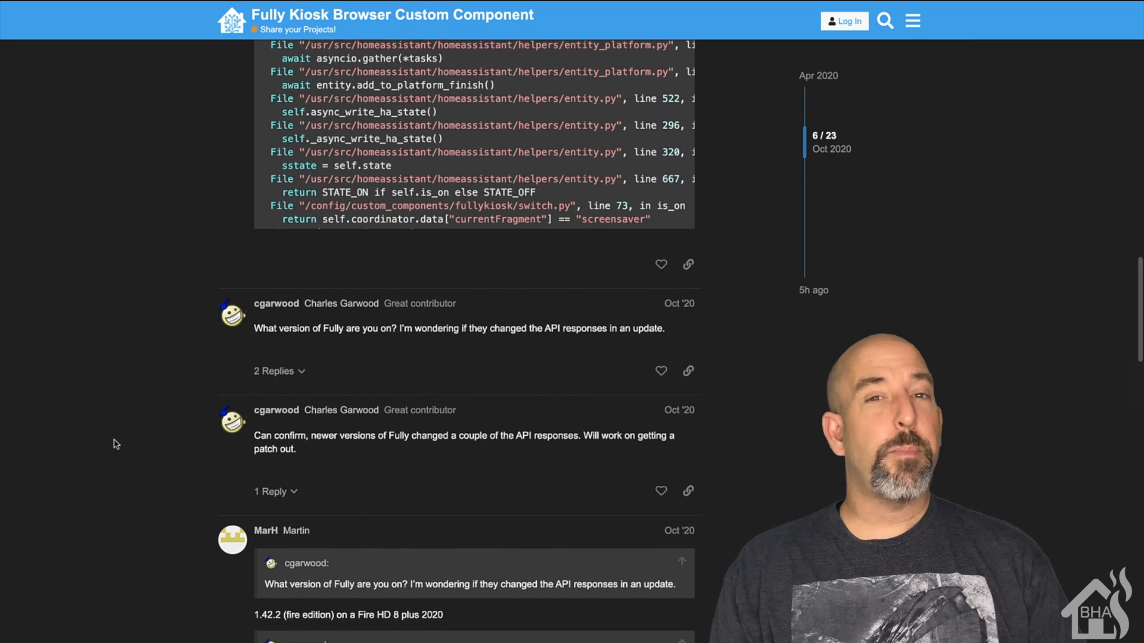
scroll(down, 3)
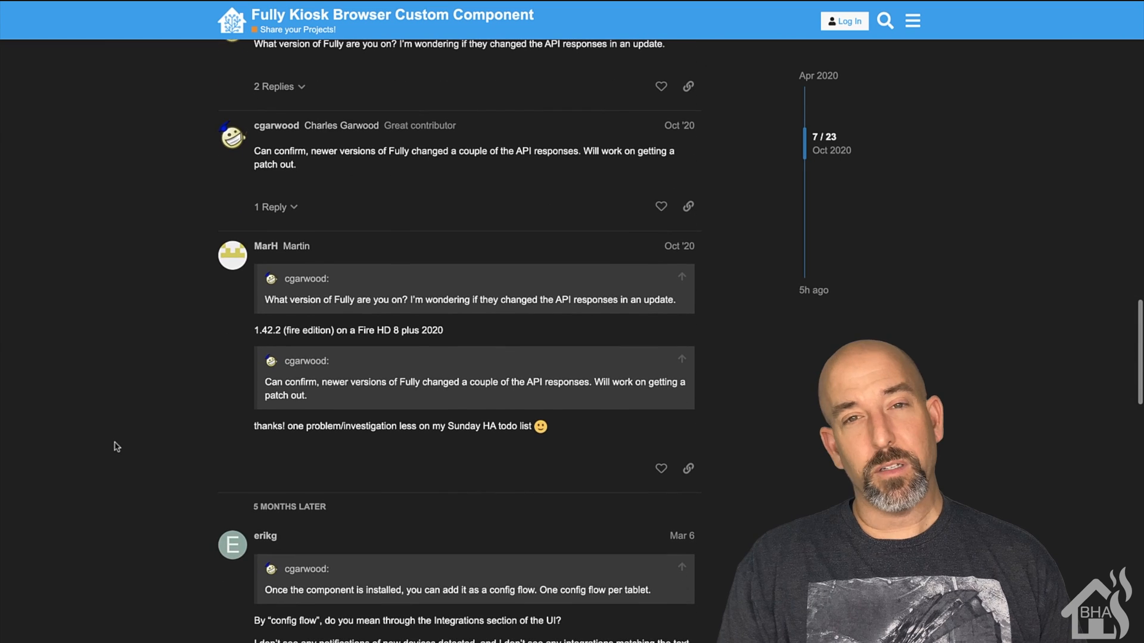
scroll(down, 3)
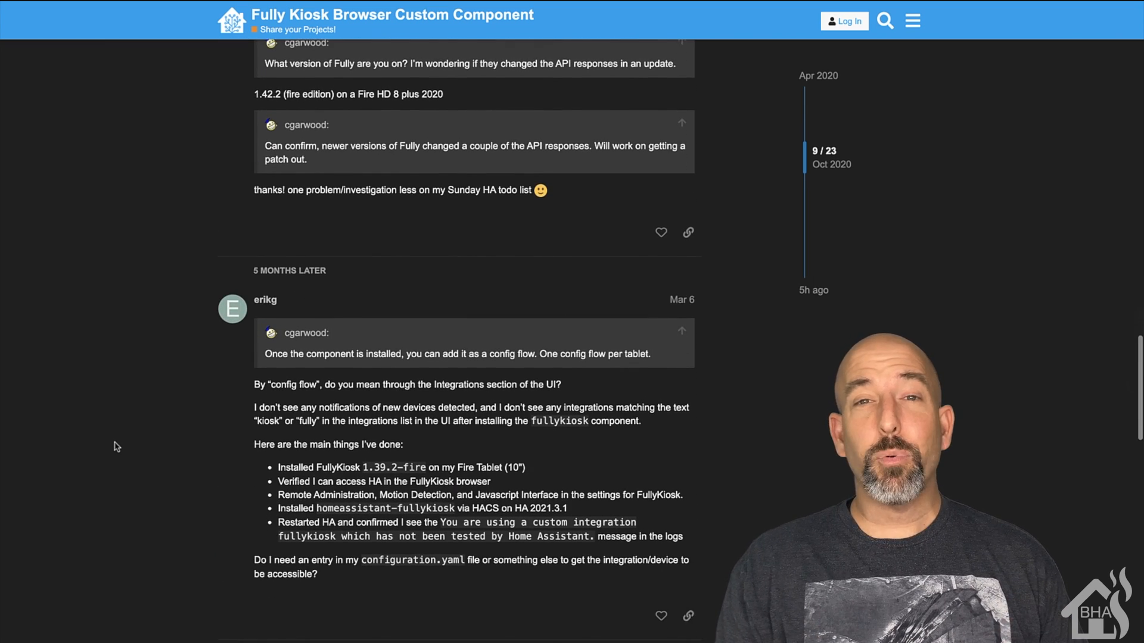
scroll(down, 3)
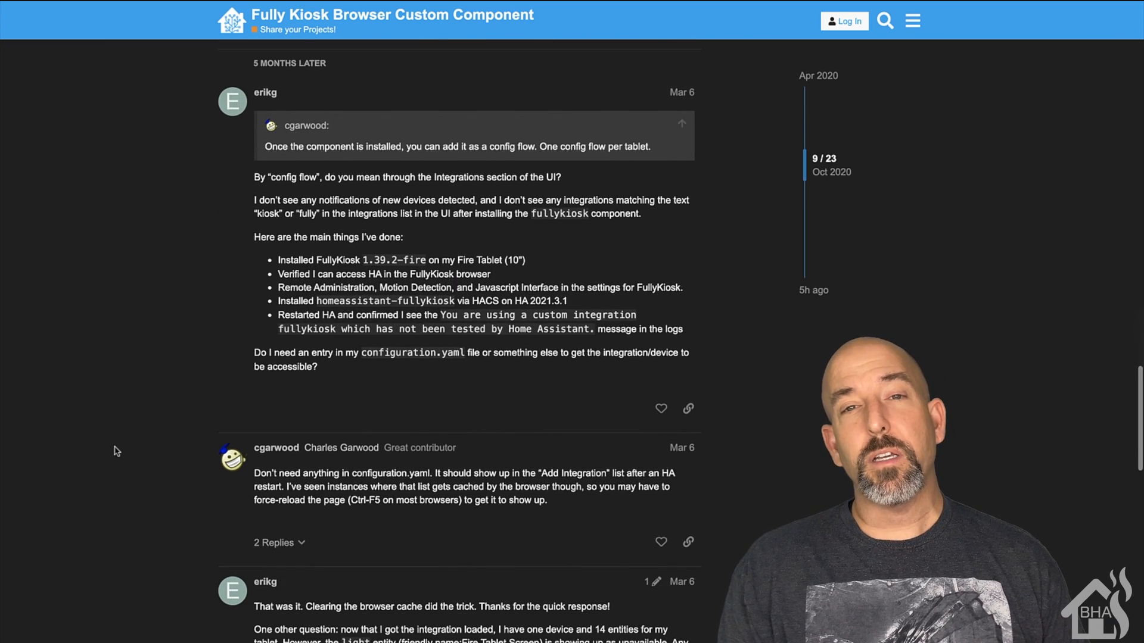
scroll(down, 3)
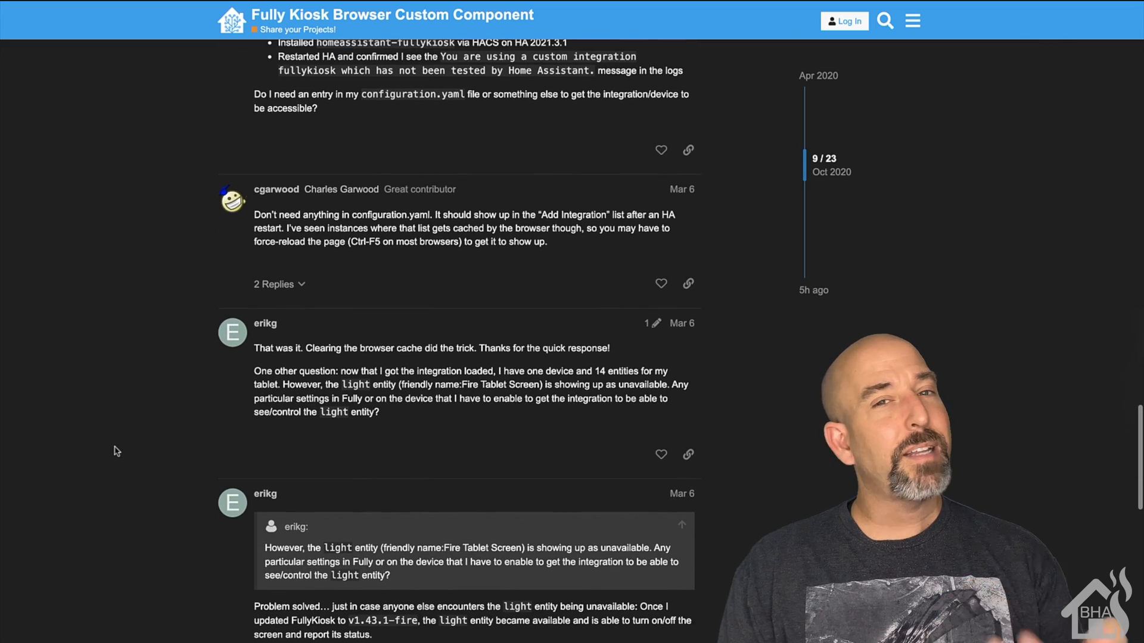
scroll(down, 3)
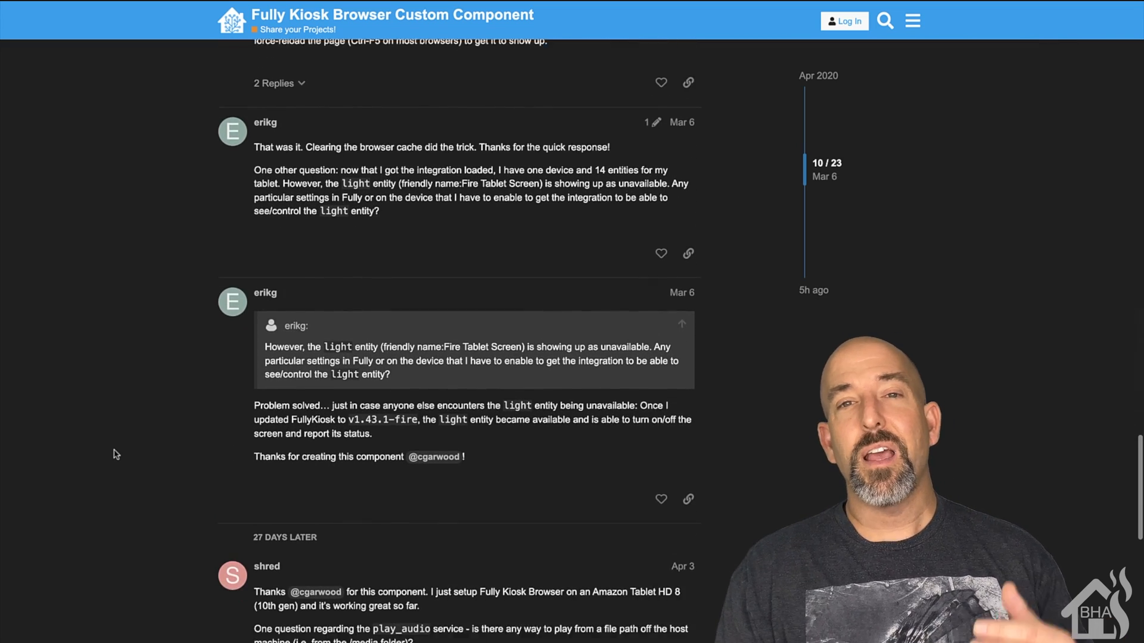
scroll(down, 3)
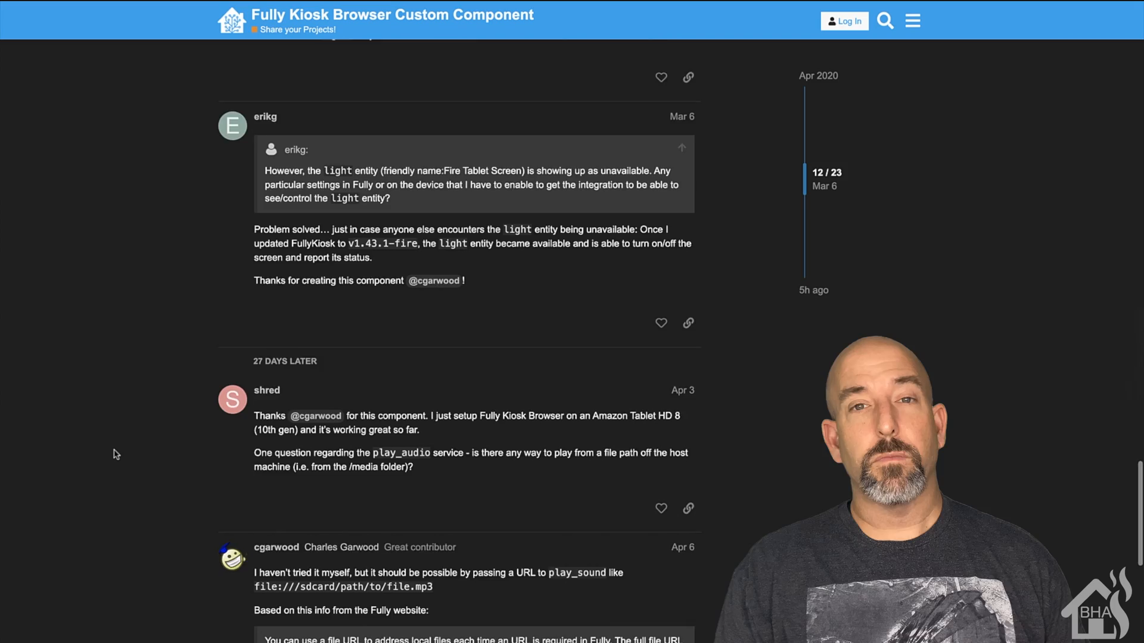
scroll(down, 3)
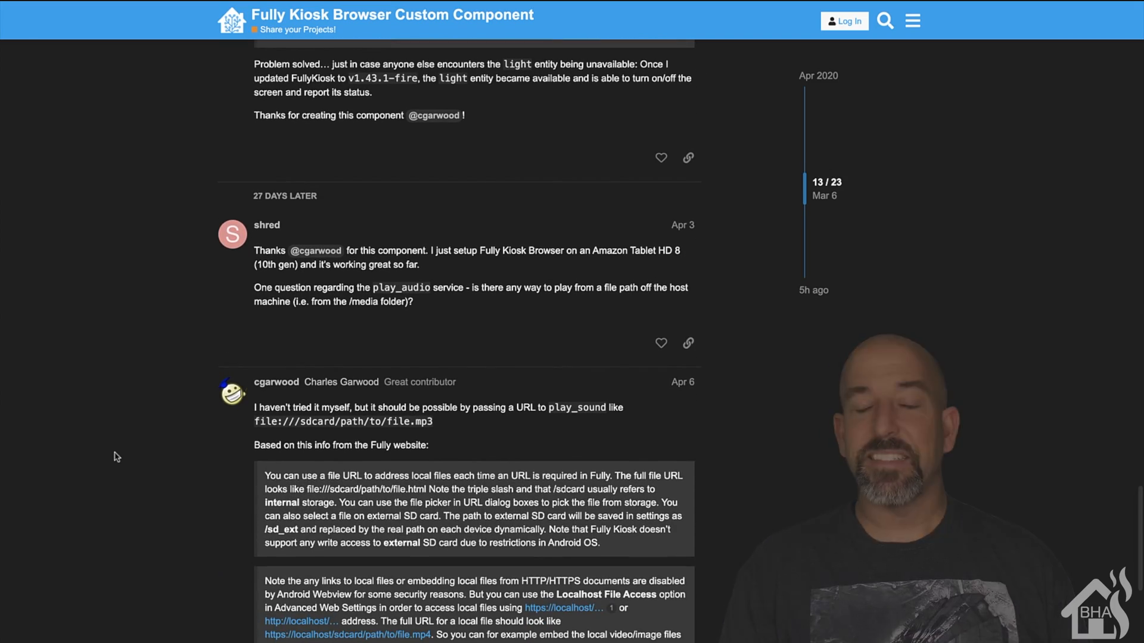
scroll(down, 3)
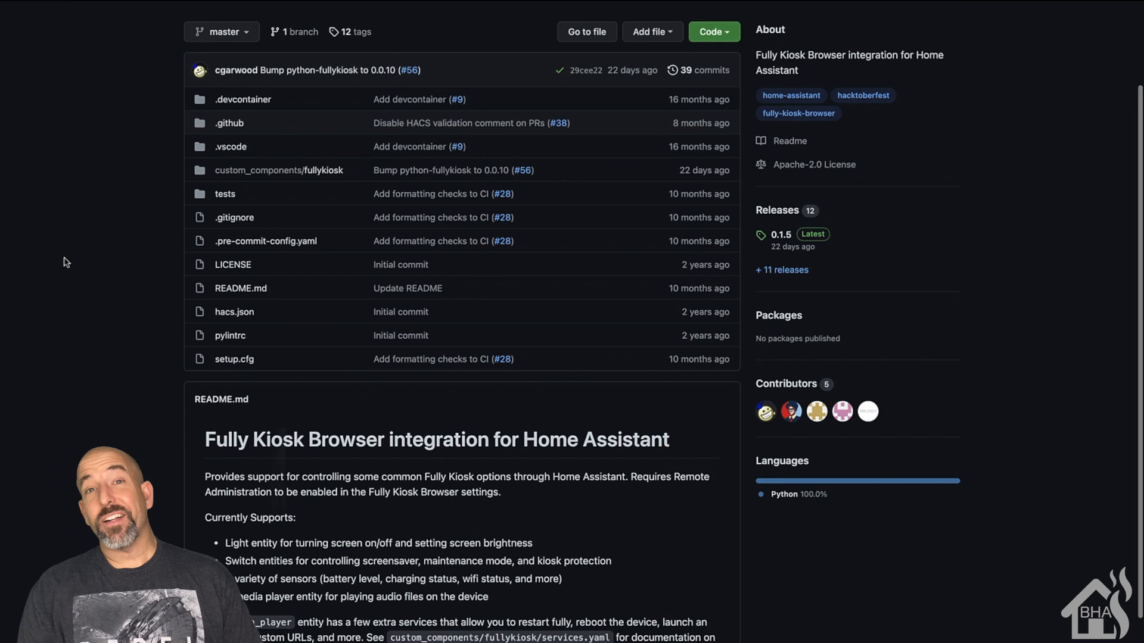
scroll(down, 3)
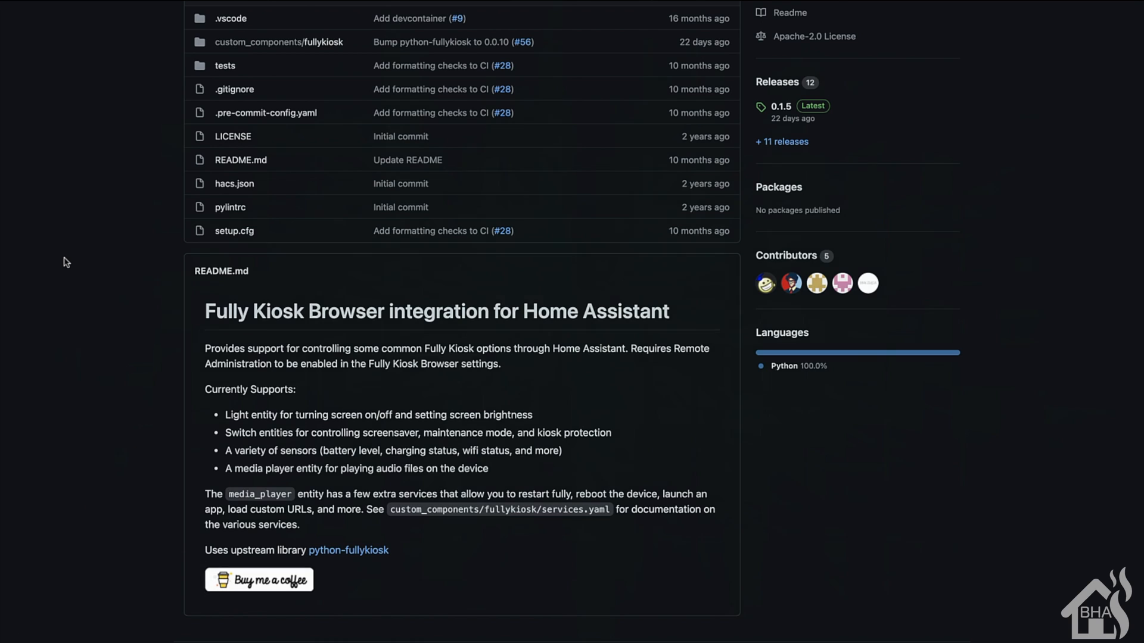
click(348, 550)
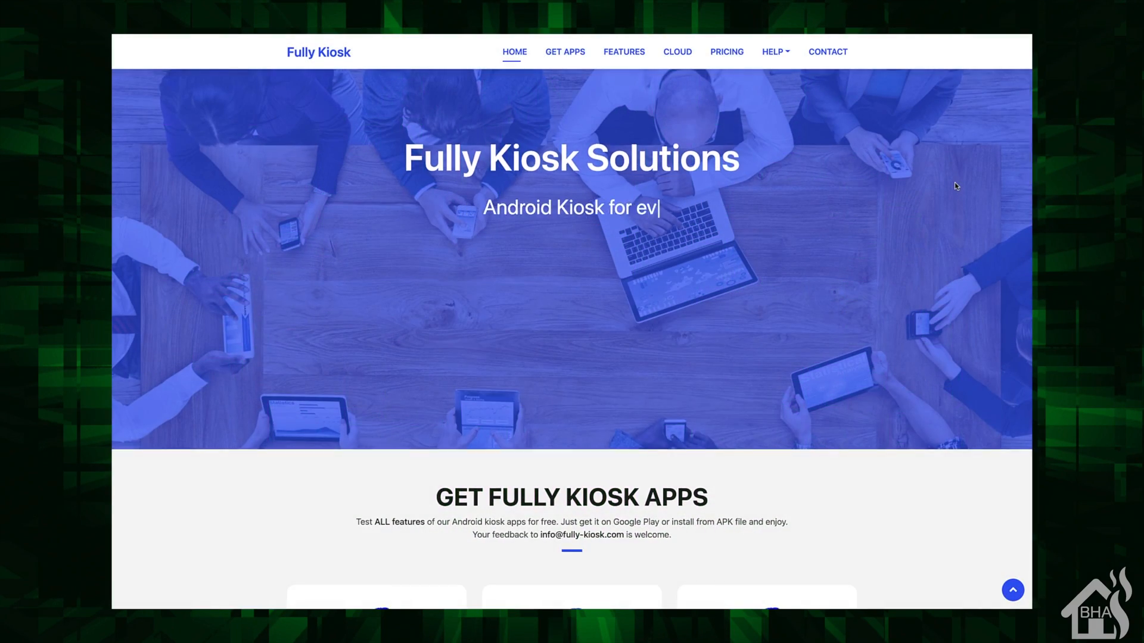
Save sensor.yaml with the charging sensor commented out and review the result.
scroll(down, 3)
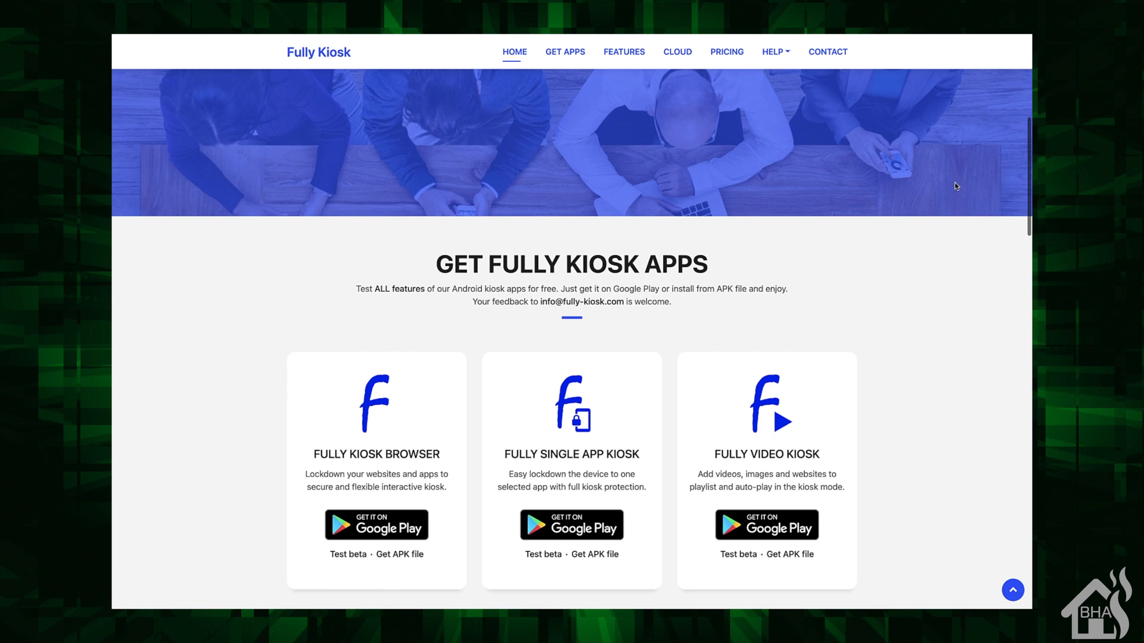
scroll(down, 3)
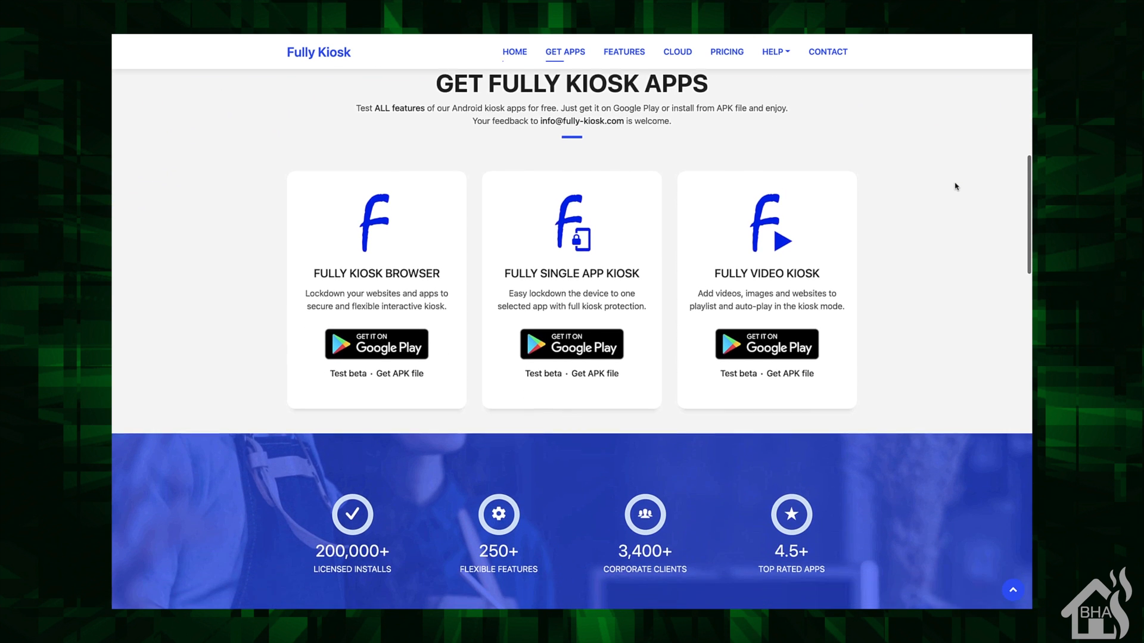
scroll(down, 3)
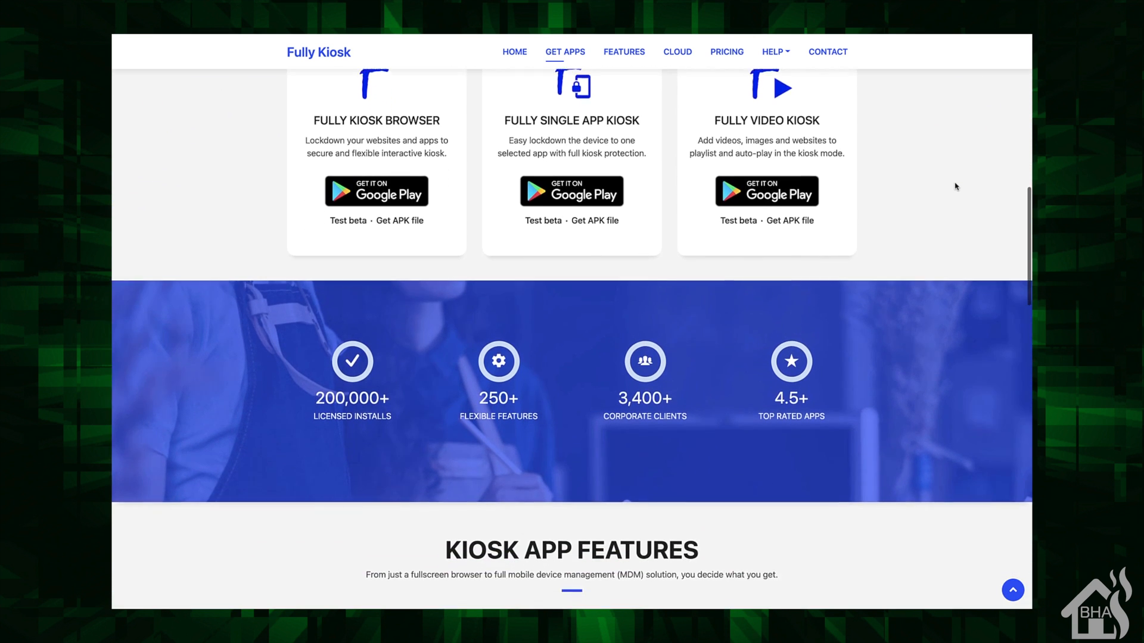
scroll(down, 3)
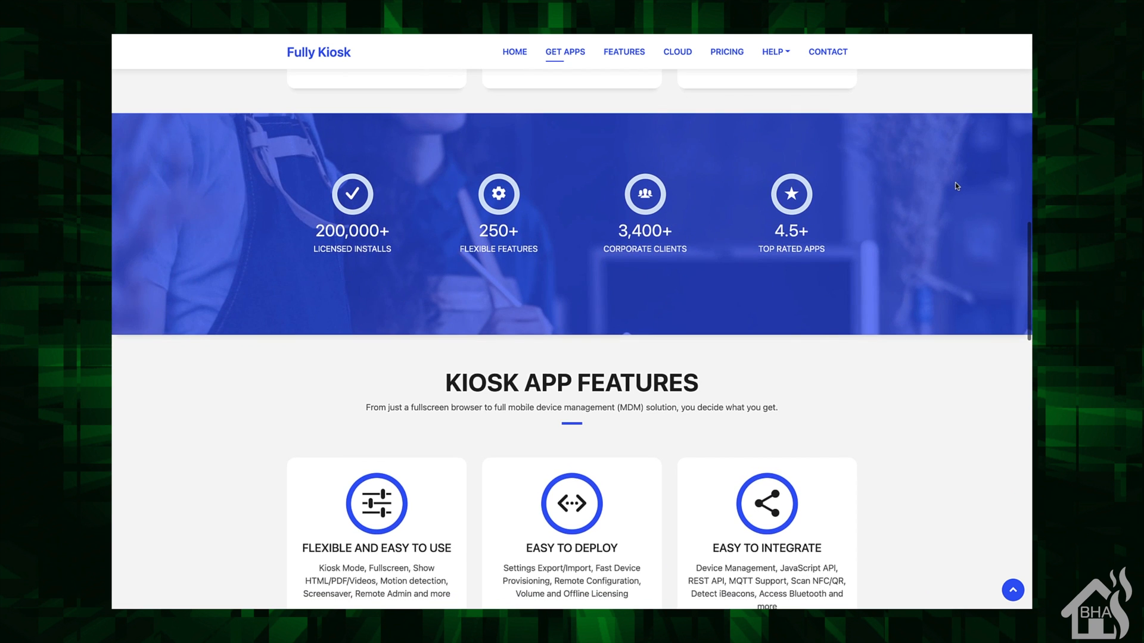
scroll(down, 3)
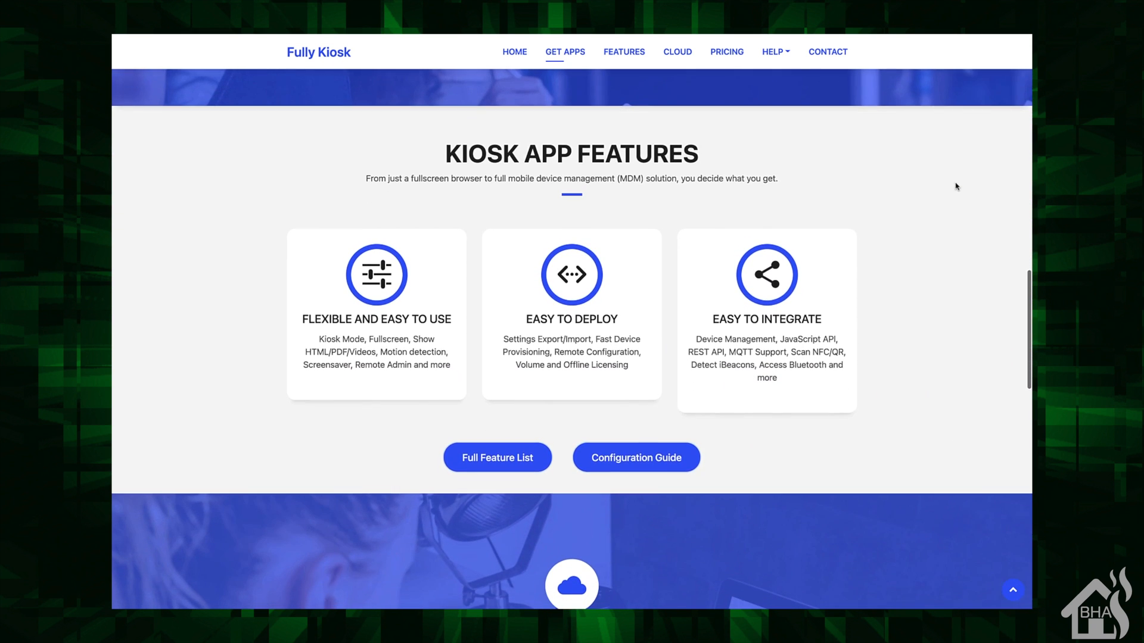
scroll(down, 3)
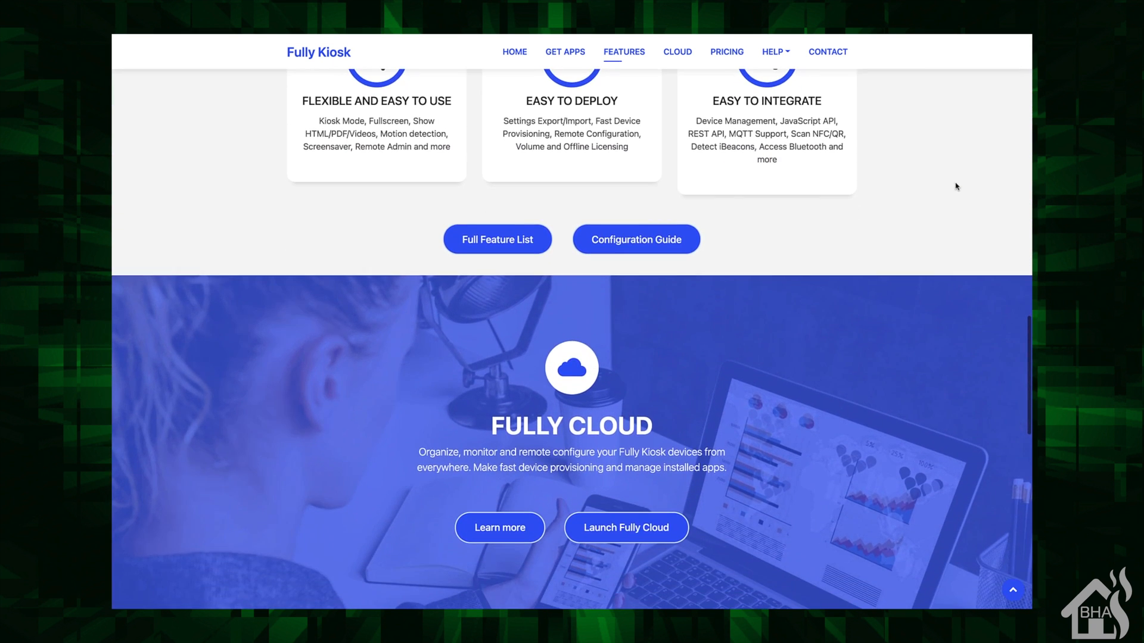
click(726, 52)
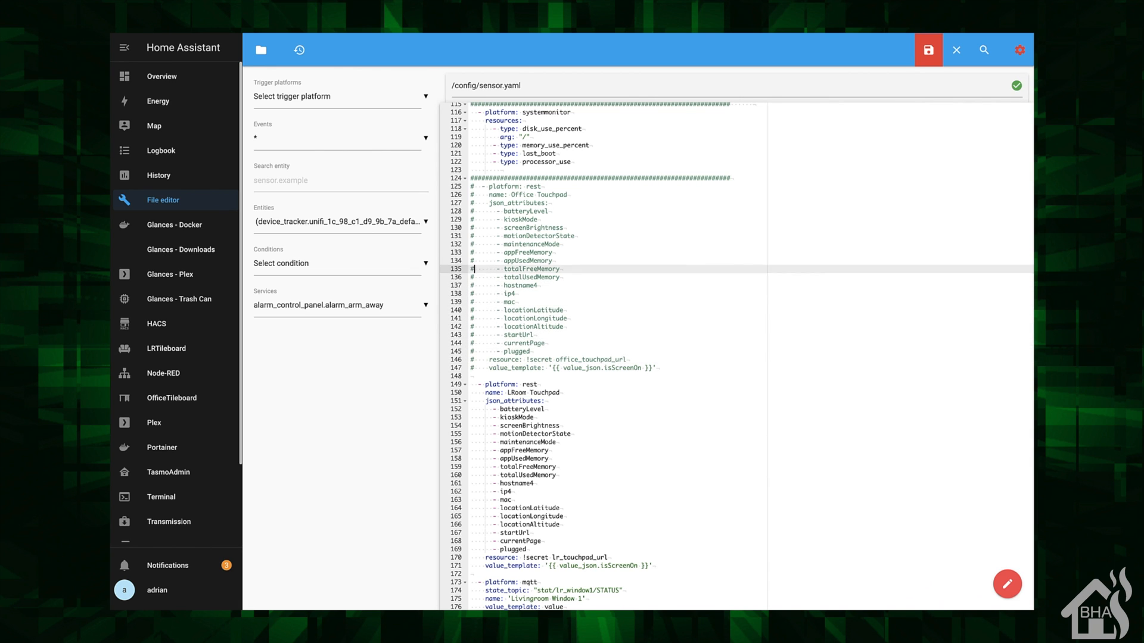
scroll(up, 3)
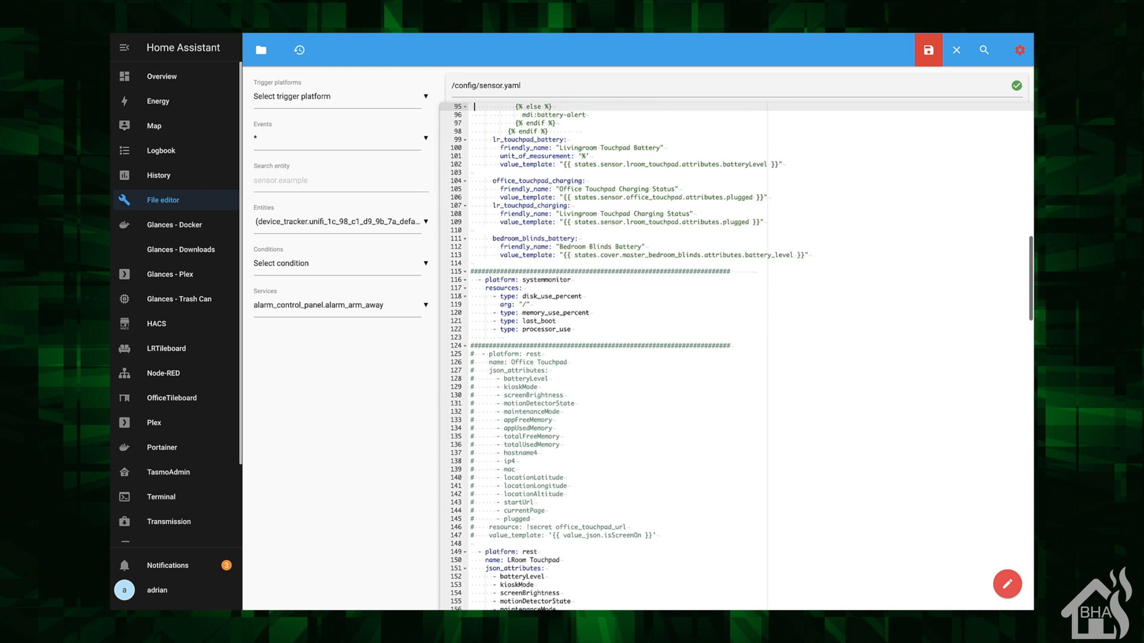
scroll(up, 3)
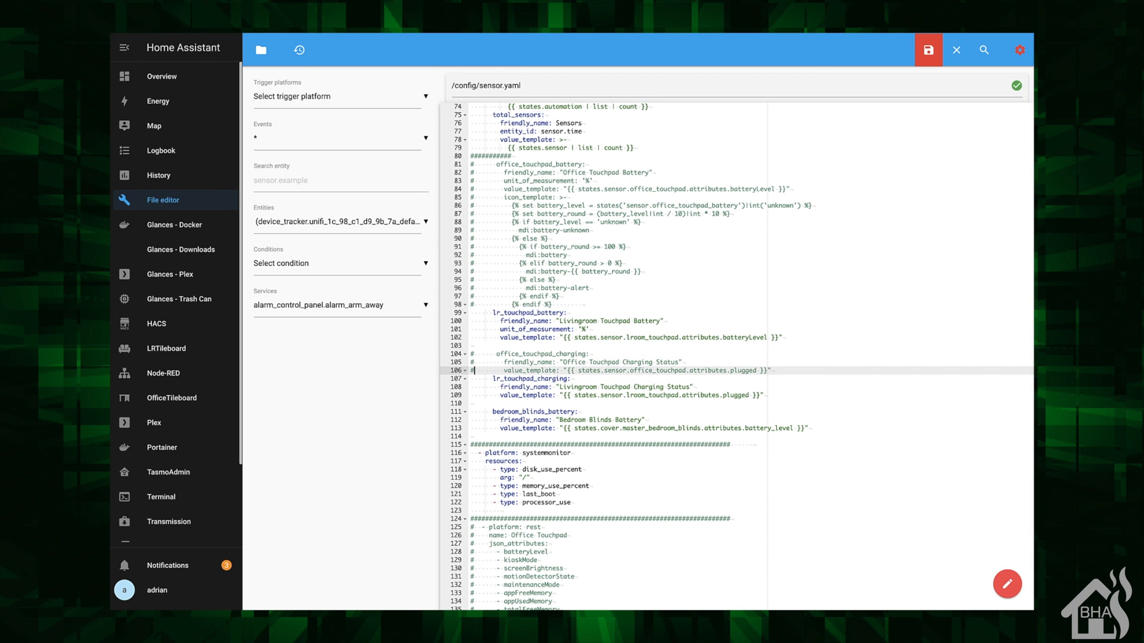
scroll(down, 3)
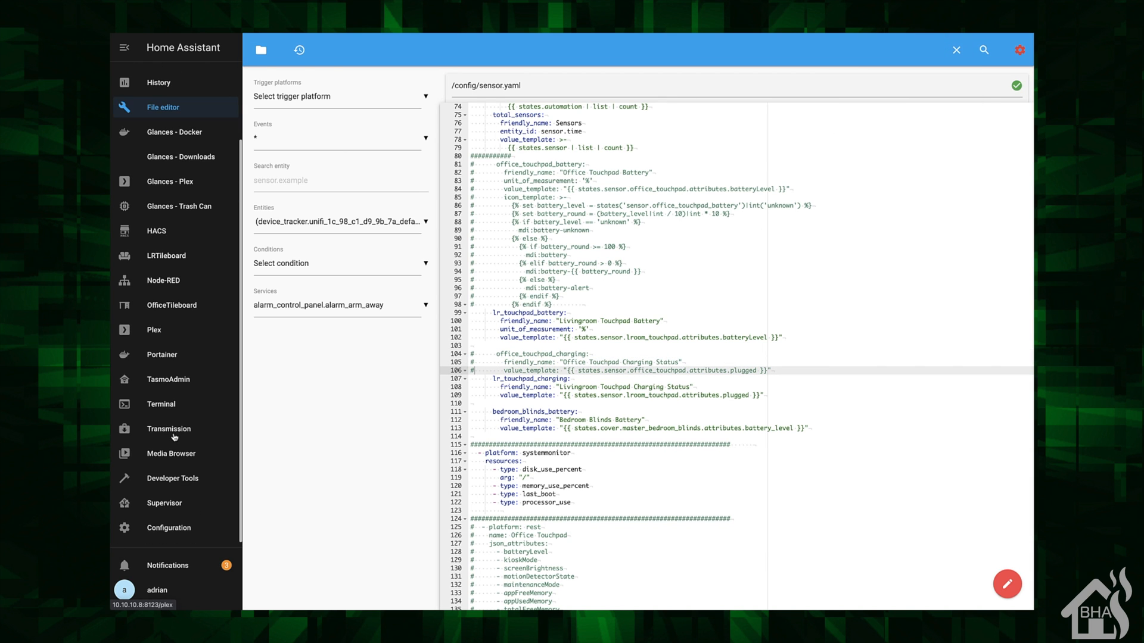
Run Check Configuration from Server Controls and confirm 'Configuration valid!'.
click(168, 527)
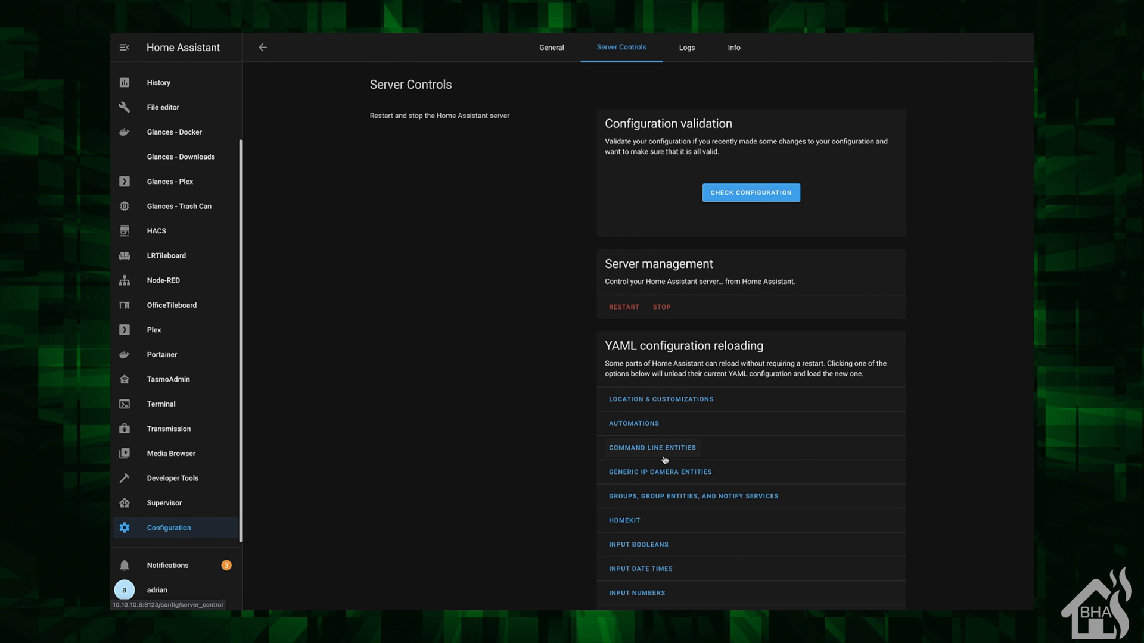
click(750, 192)
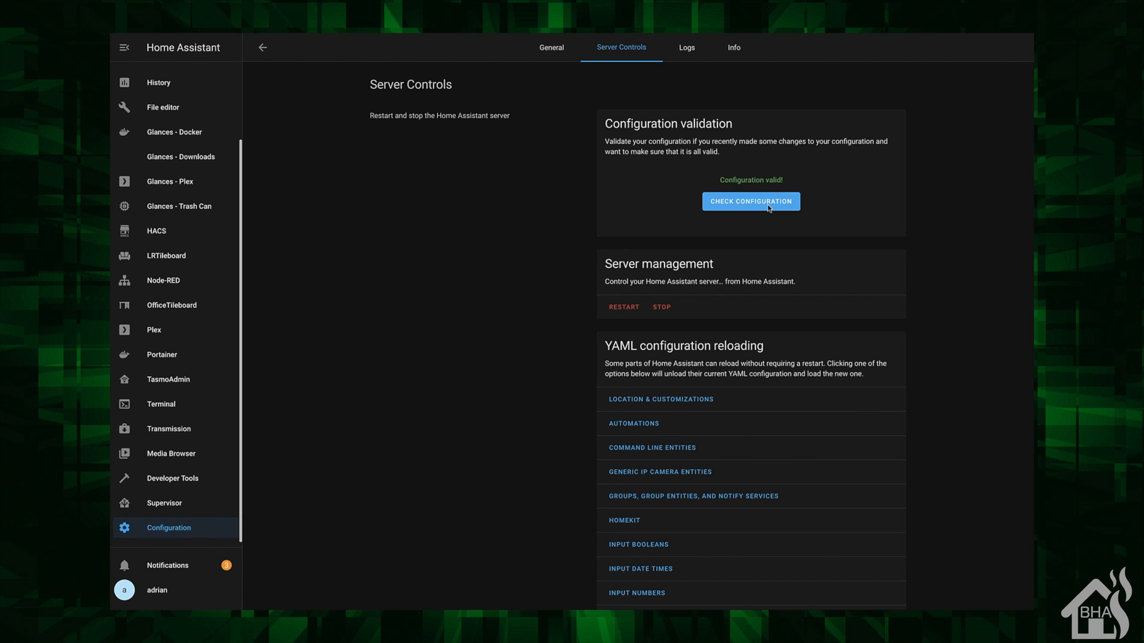
mouse_move(655, 364)
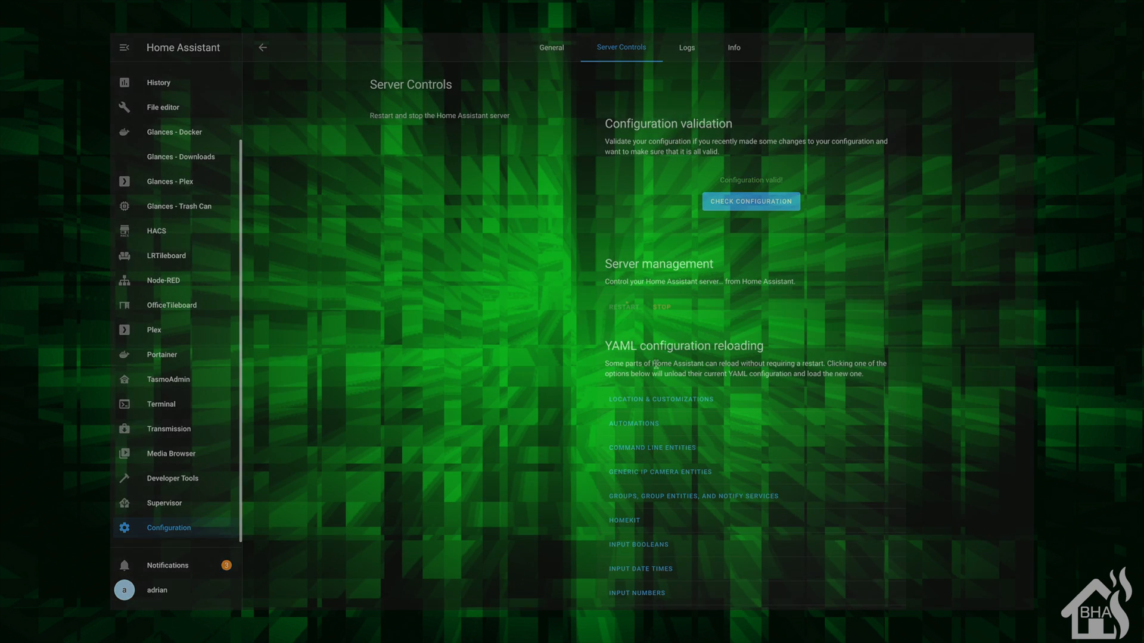
Find the Fully Kiosk Browser repository in HACS Integrations by searching 'ful'.
click(156, 231)
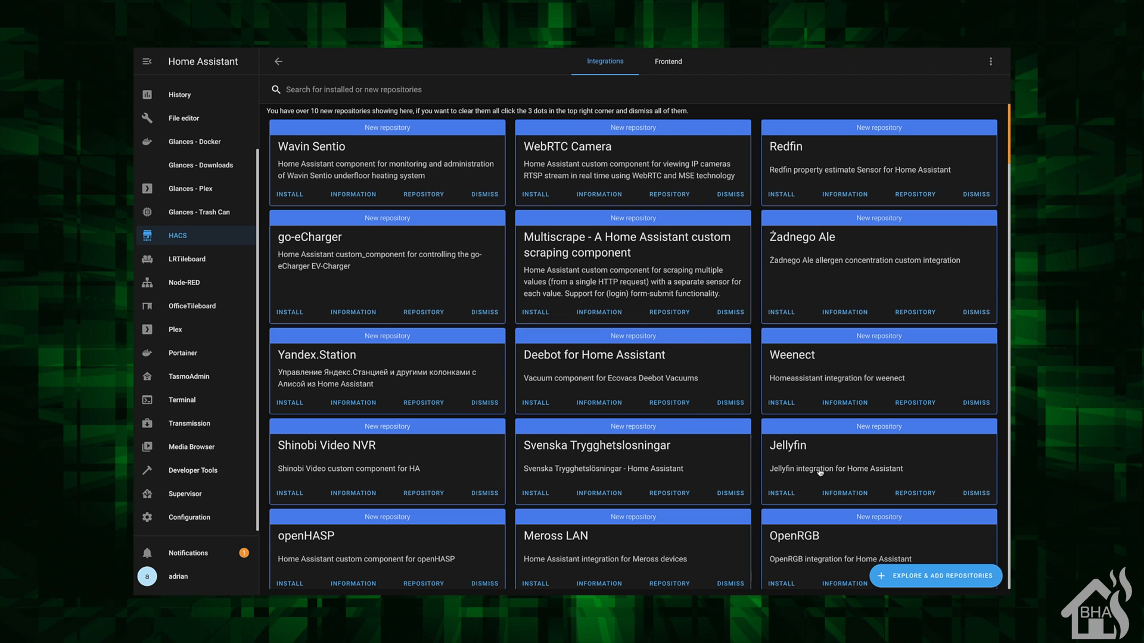
click(935, 575)
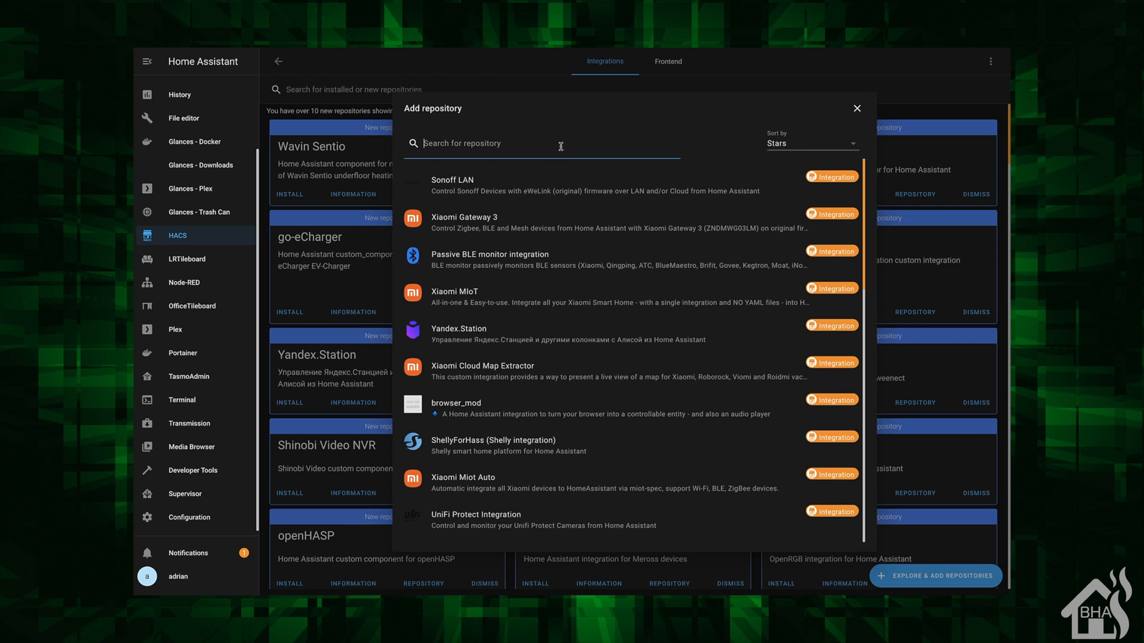
text(full)
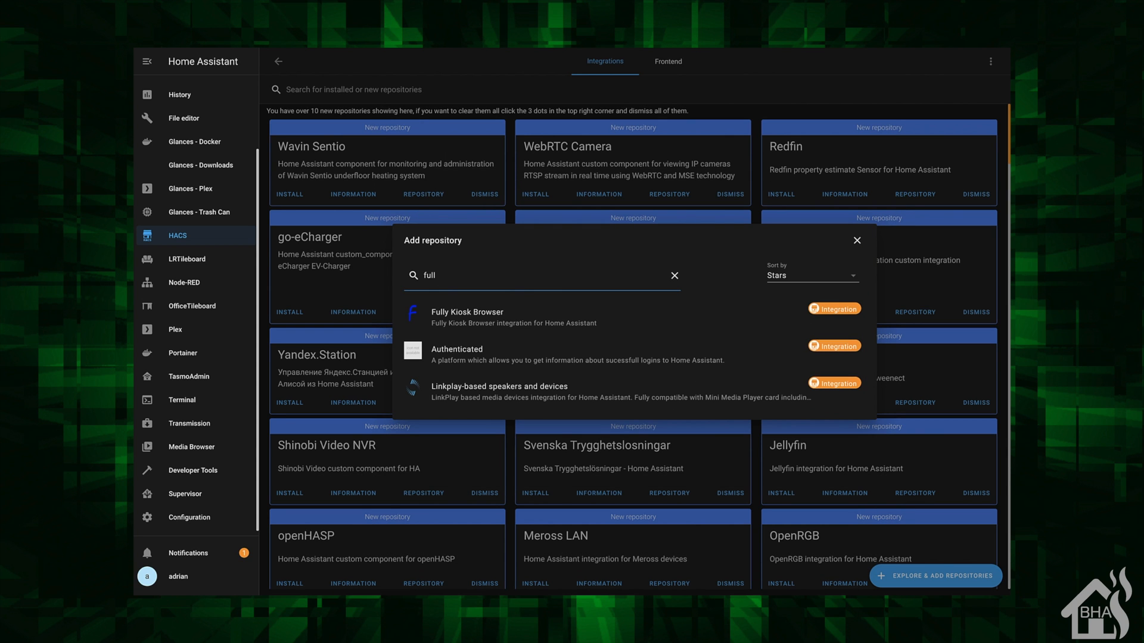
mouse_move(475, 315)
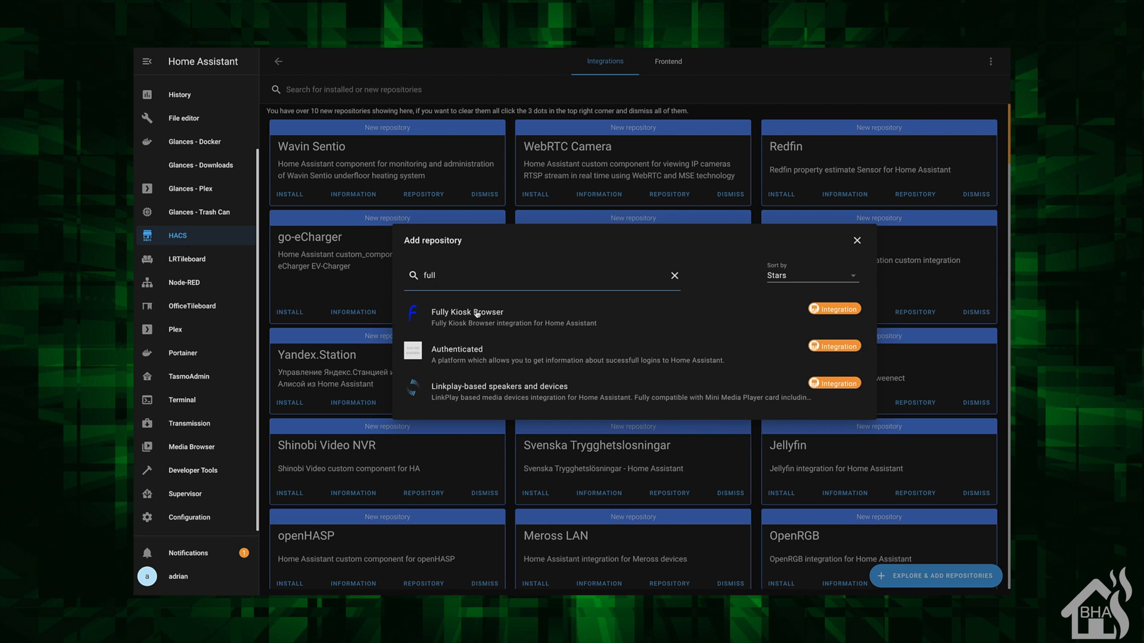
click(467, 312)
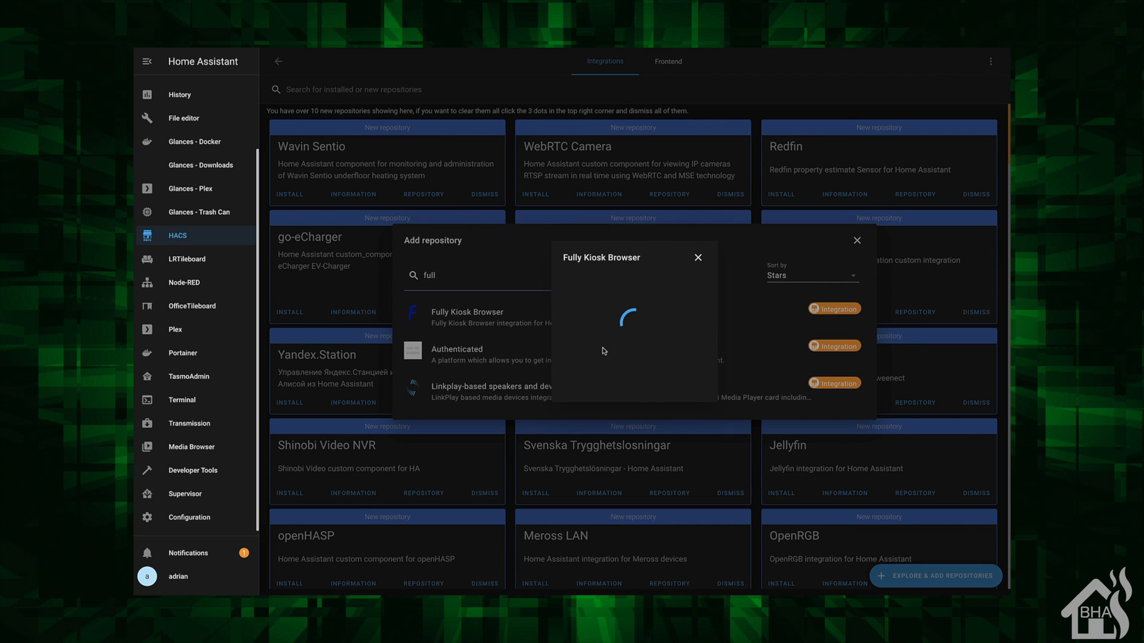
click(467, 312)
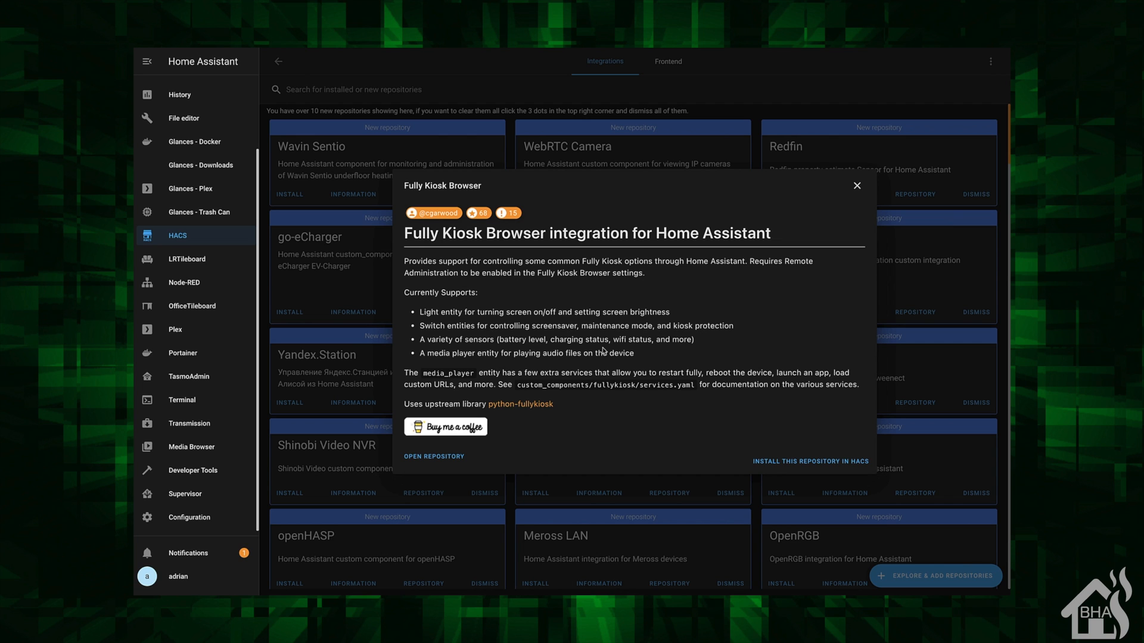
mouse_move(716, 314)
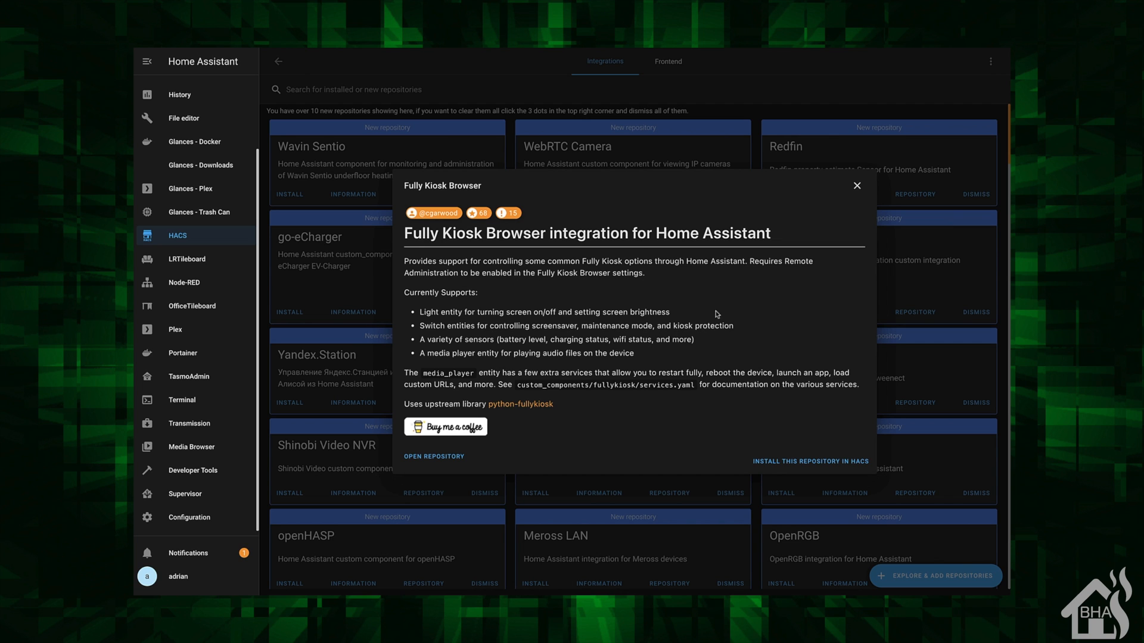
Install Fully Kiosk Browser version 0.1.5 from its HACS repository page.
click(809, 461)
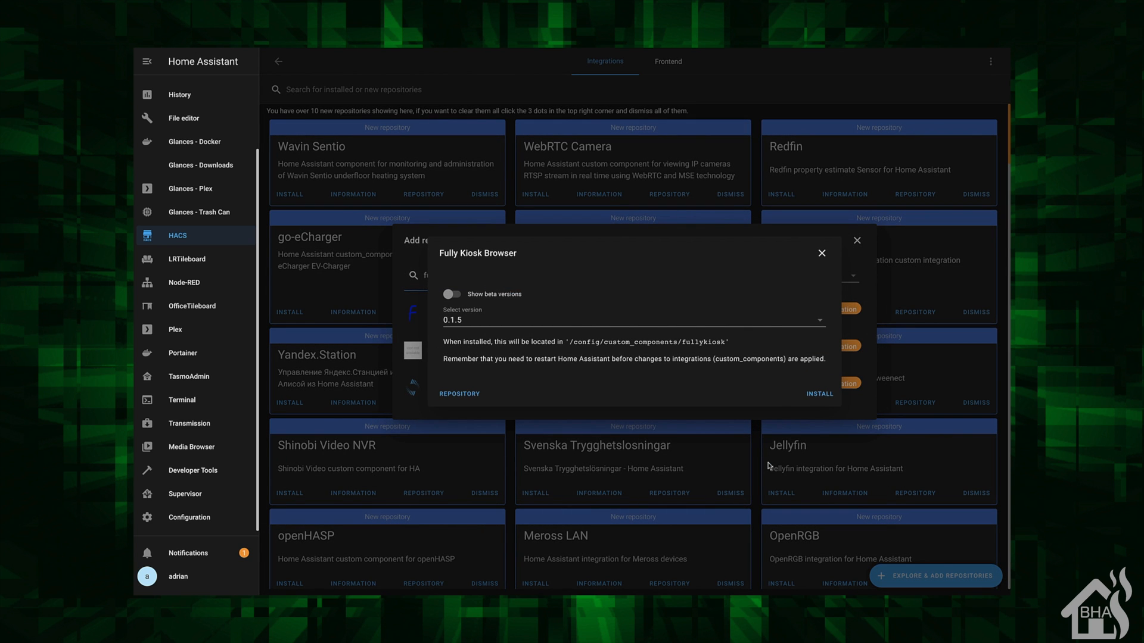
click(818, 394)
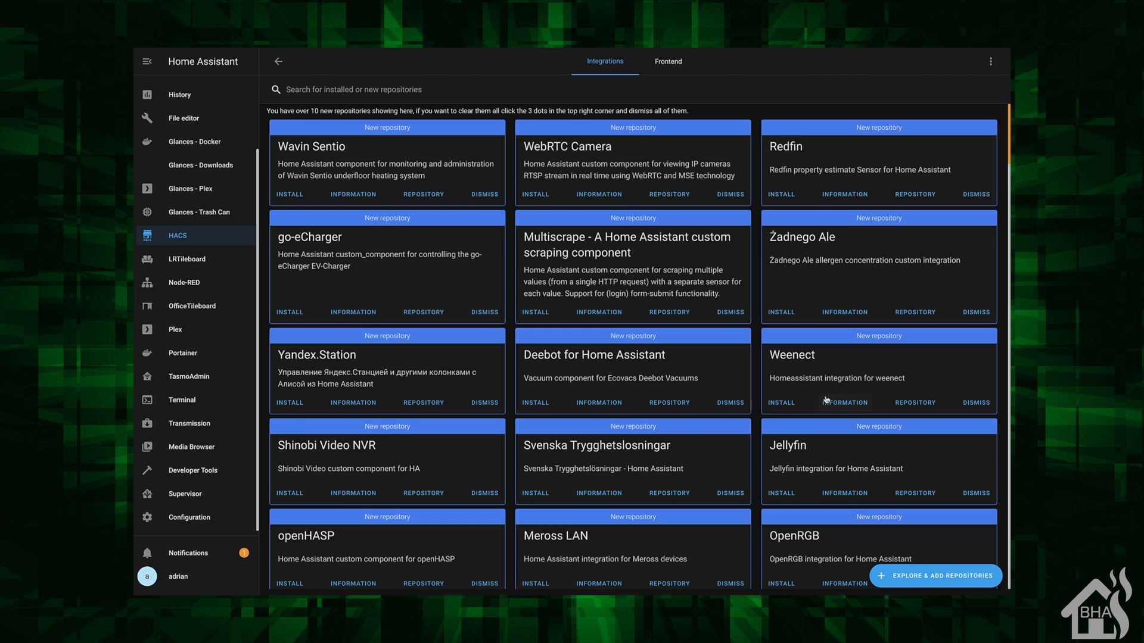
mouse_move(715, 355)
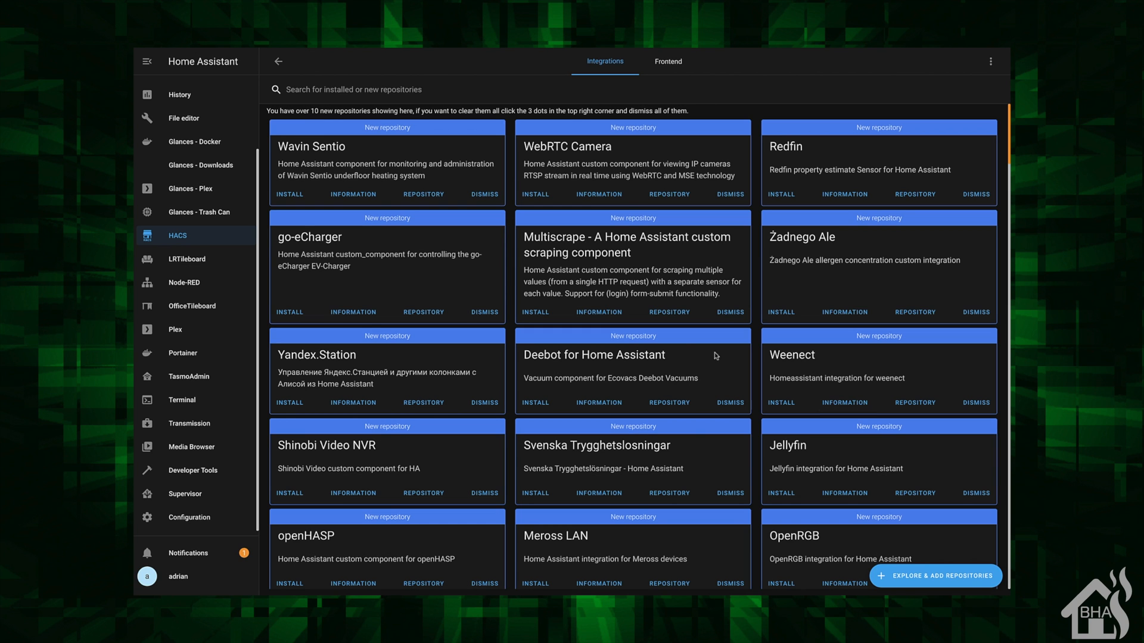
scroll(down, 3)
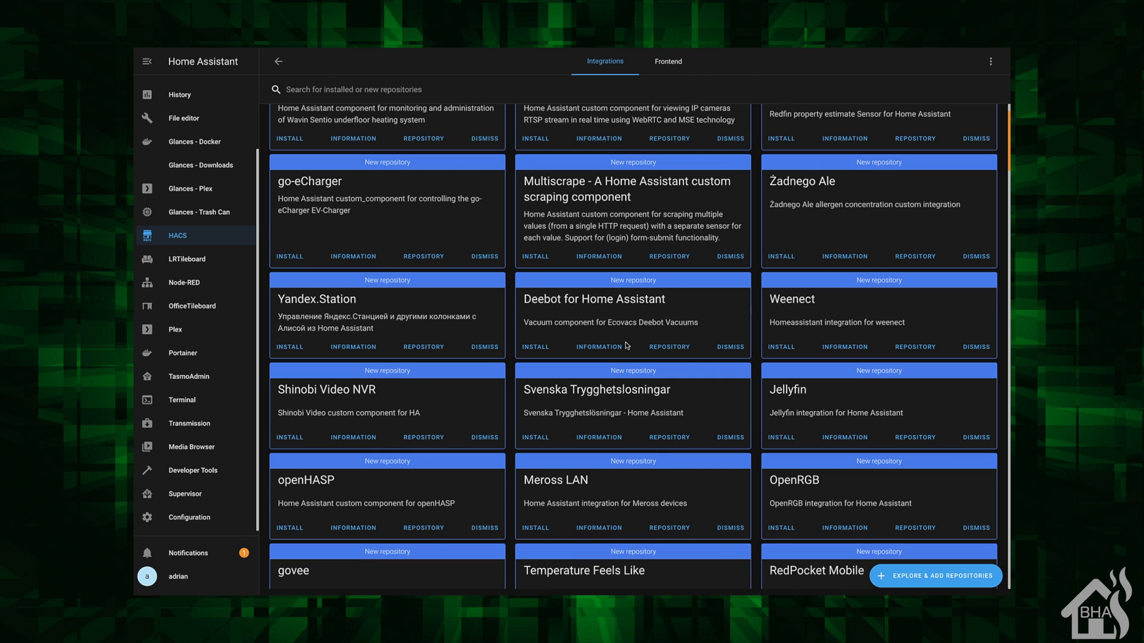
mouse_move(186, 517)
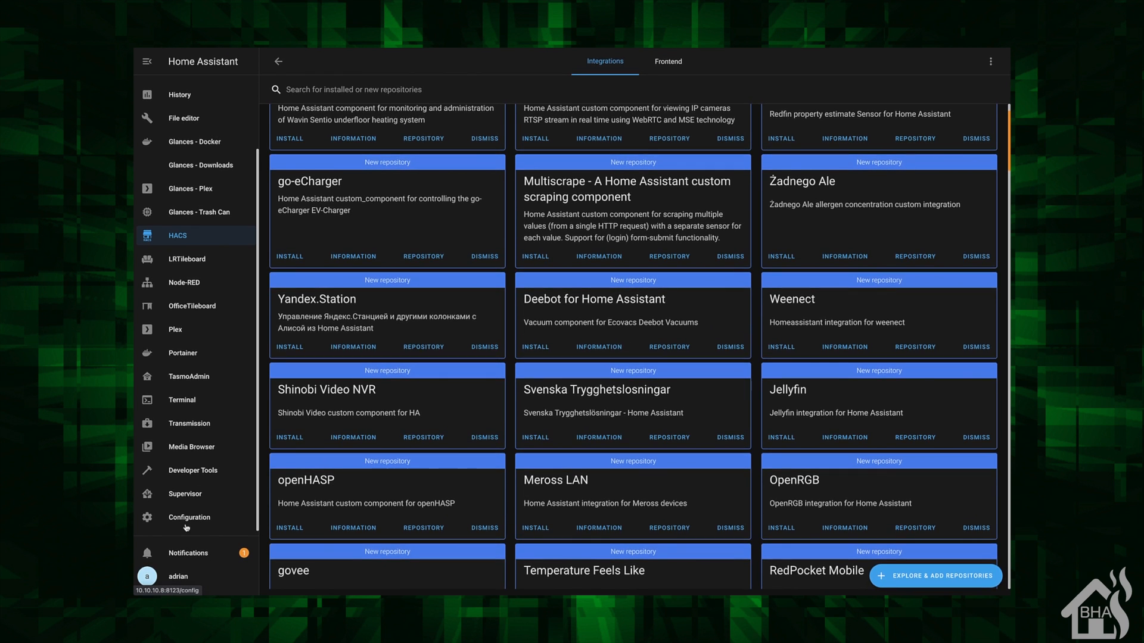
Restart the Home Assistant server from Configuration > Server Controls.
click(189, 517)
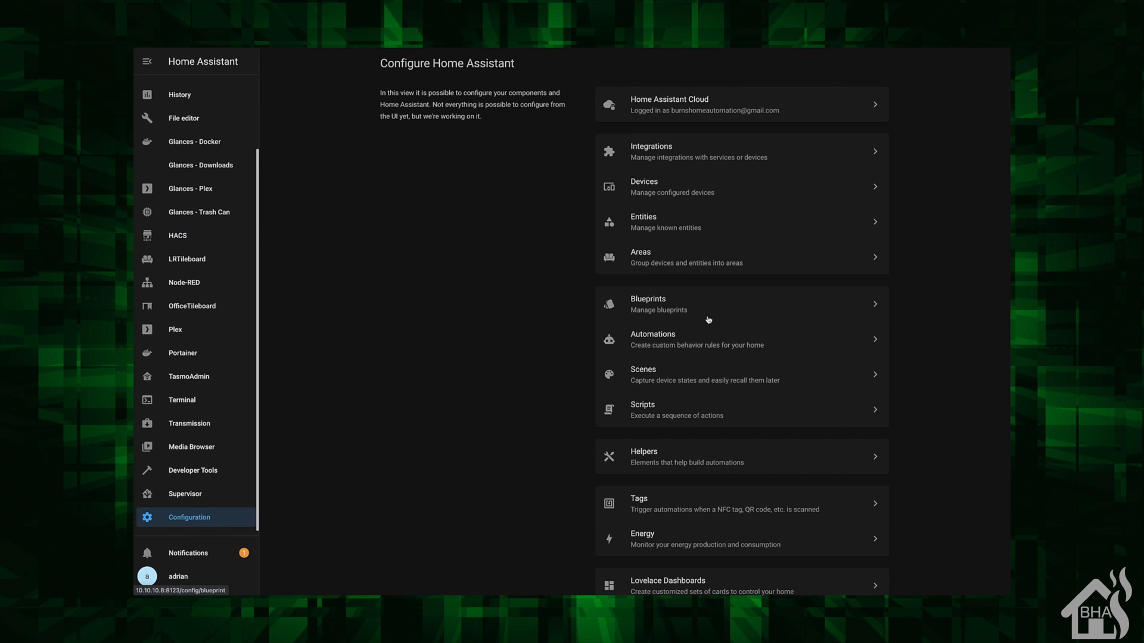
scroll(down, 3)
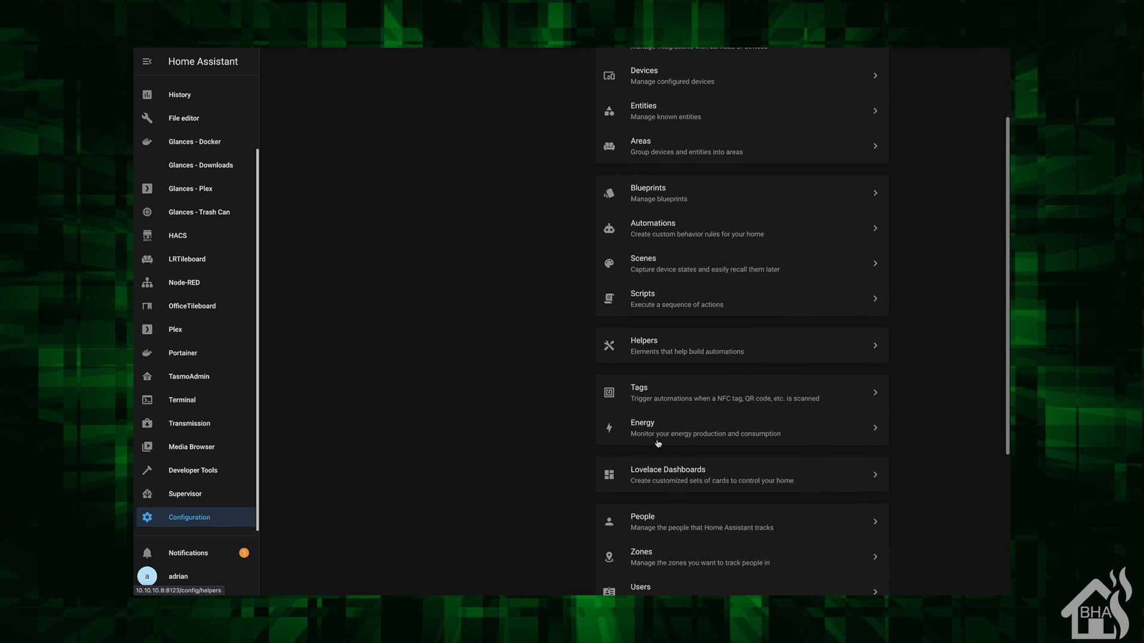
scroll(down, 3)
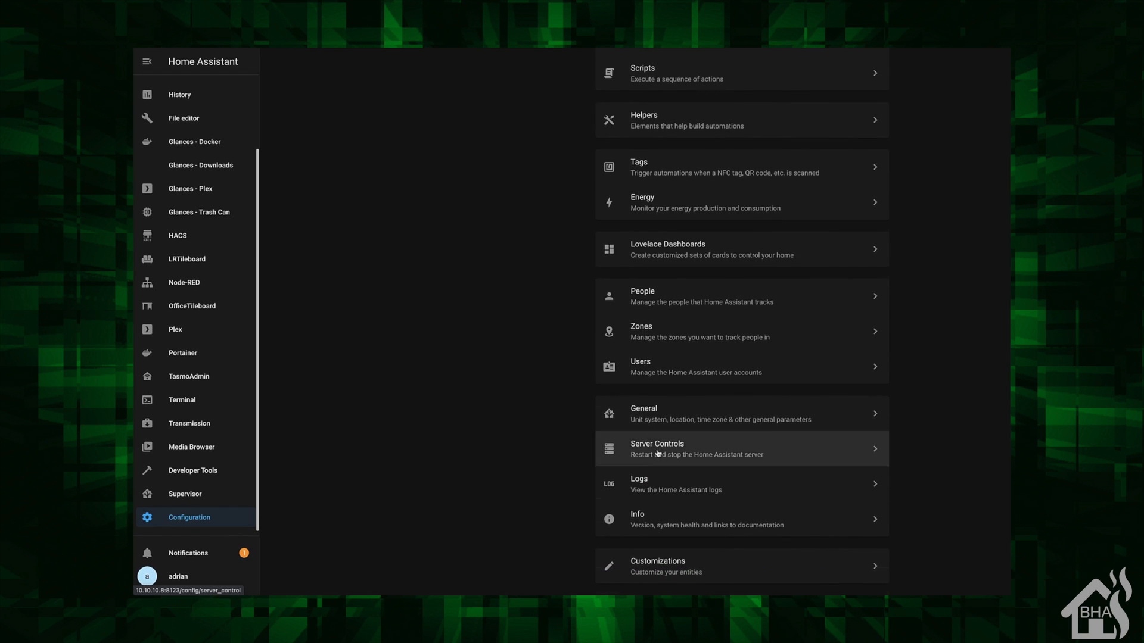
click(657, 448)
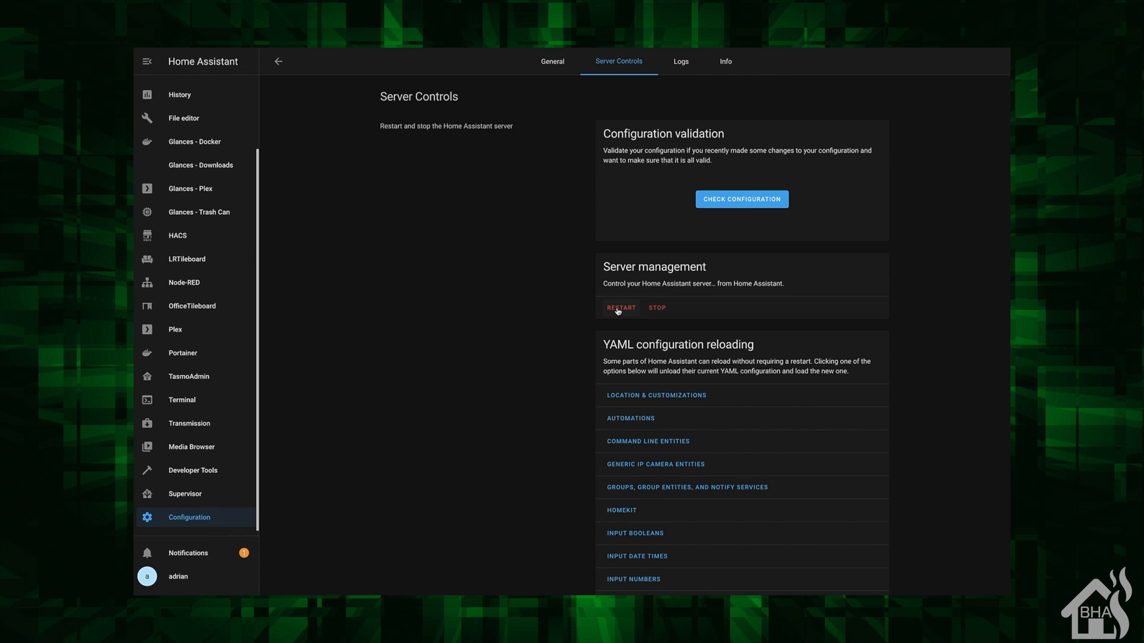
click(621, 307)
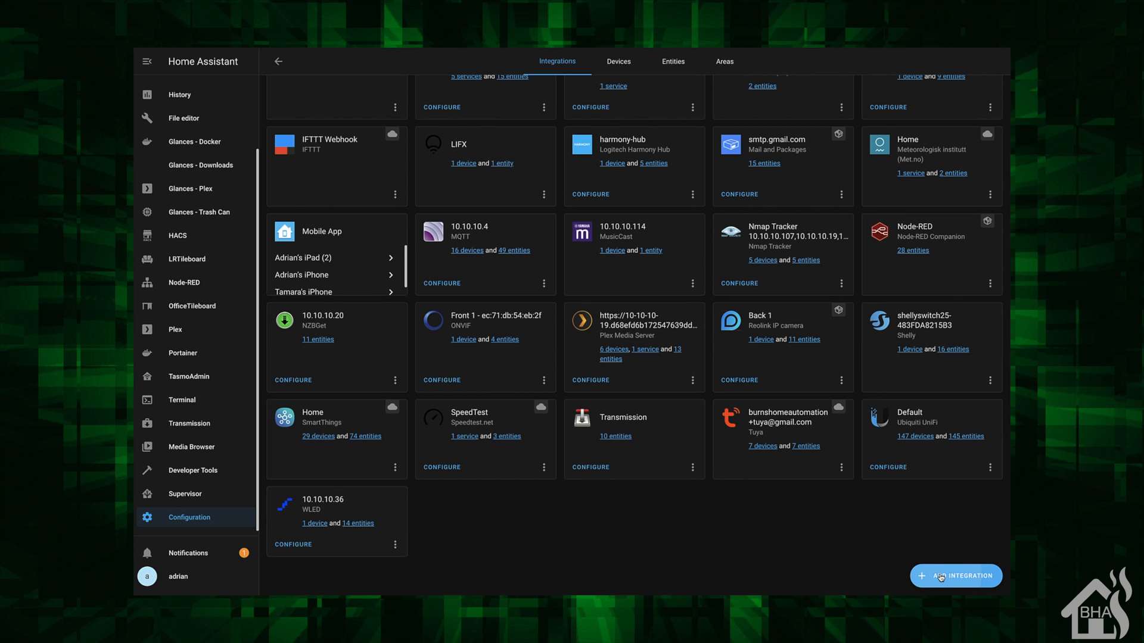
Add a new integration, searching 'fu' and choosing Fully Kiosk Browser.
click(955, 575)
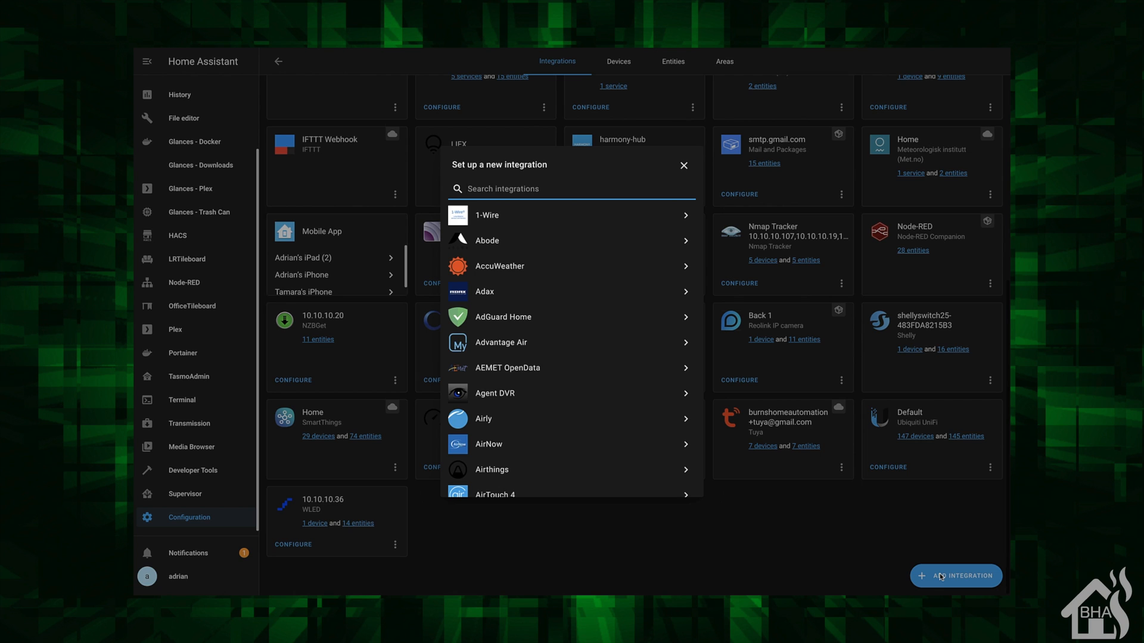
text(fu)
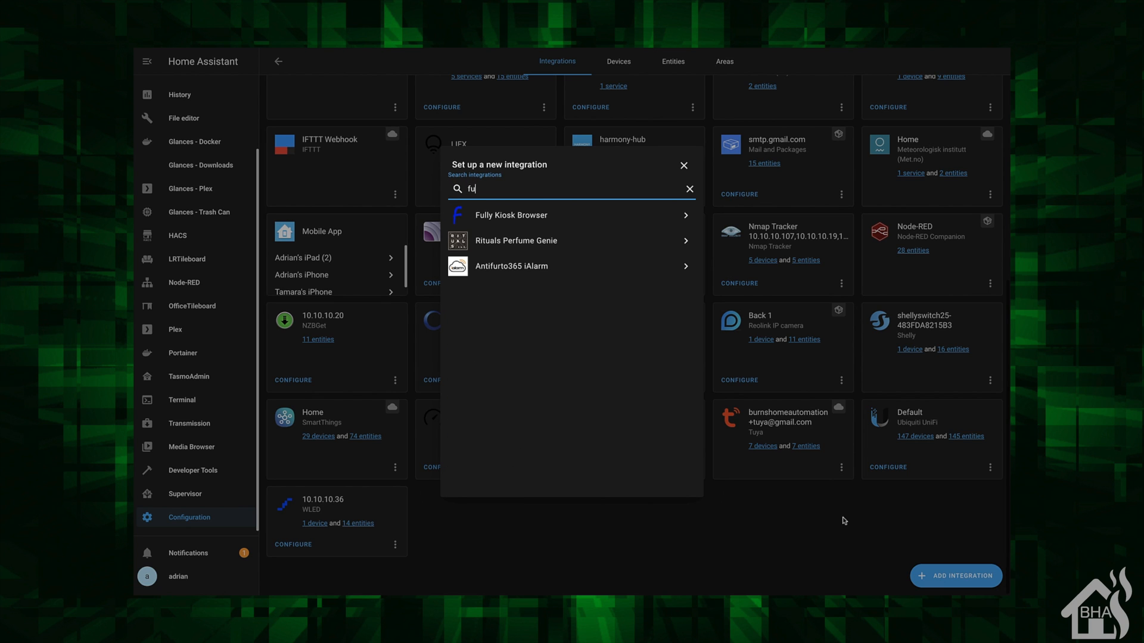
mouse_move(527, 212)
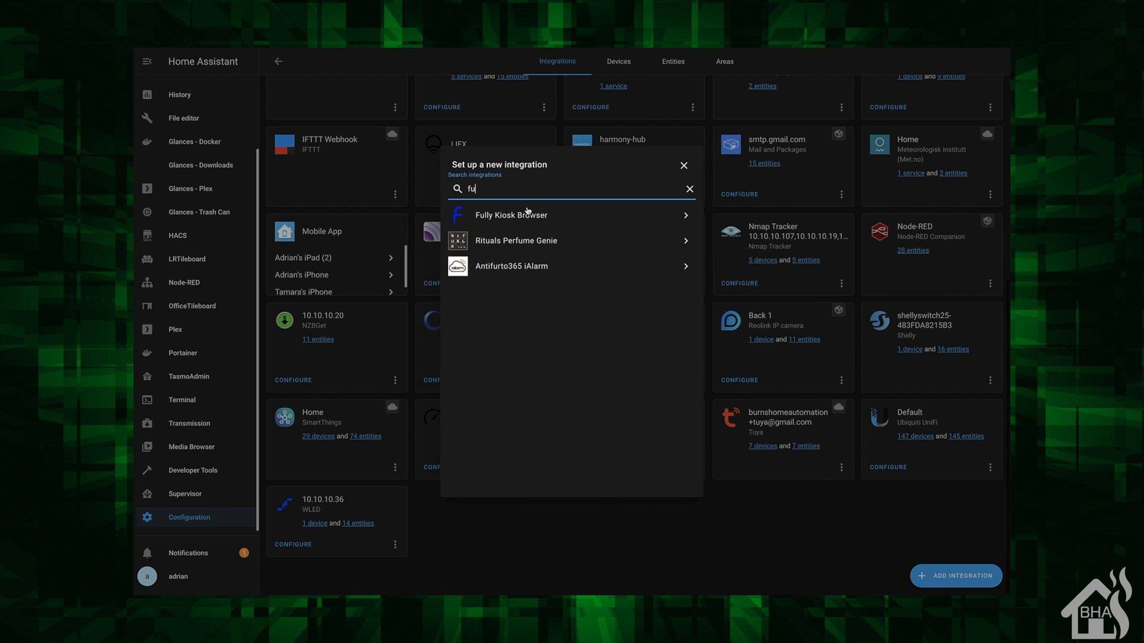
click(510, 215)
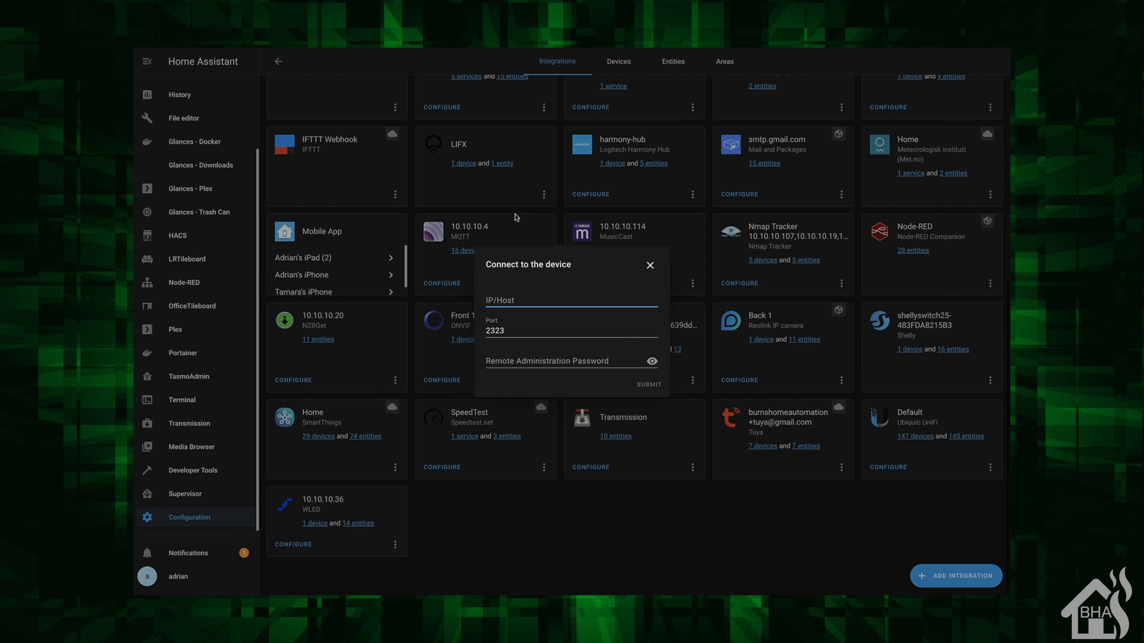
Enter host 10.10.10.31 and the remote administration password, then submit the connection.
click(571, 300)
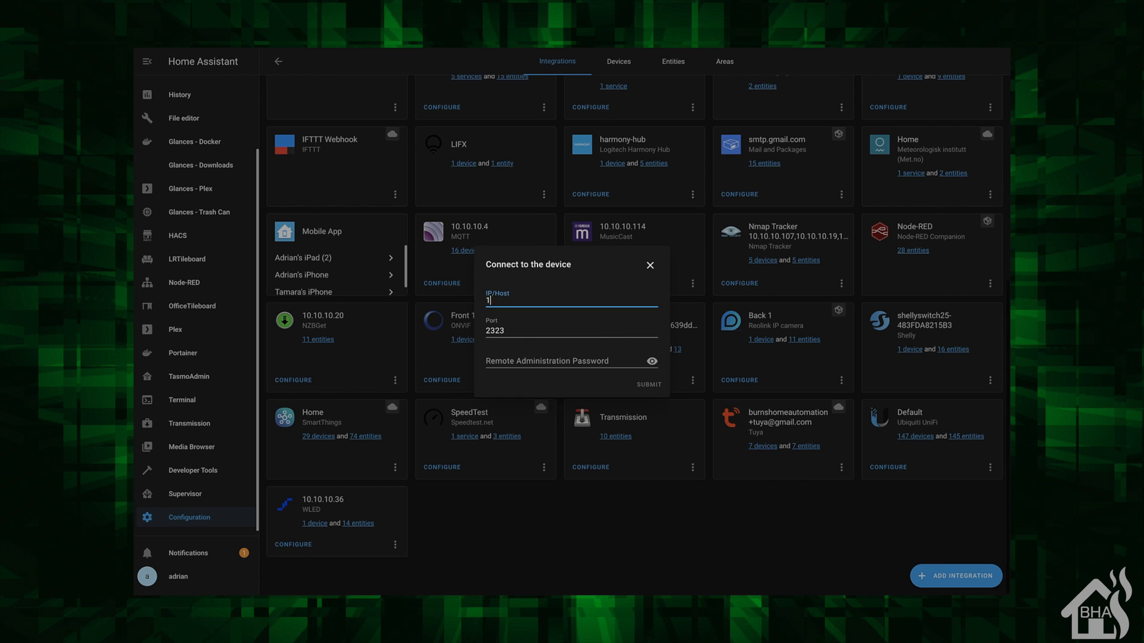
text(10.10.10.31)
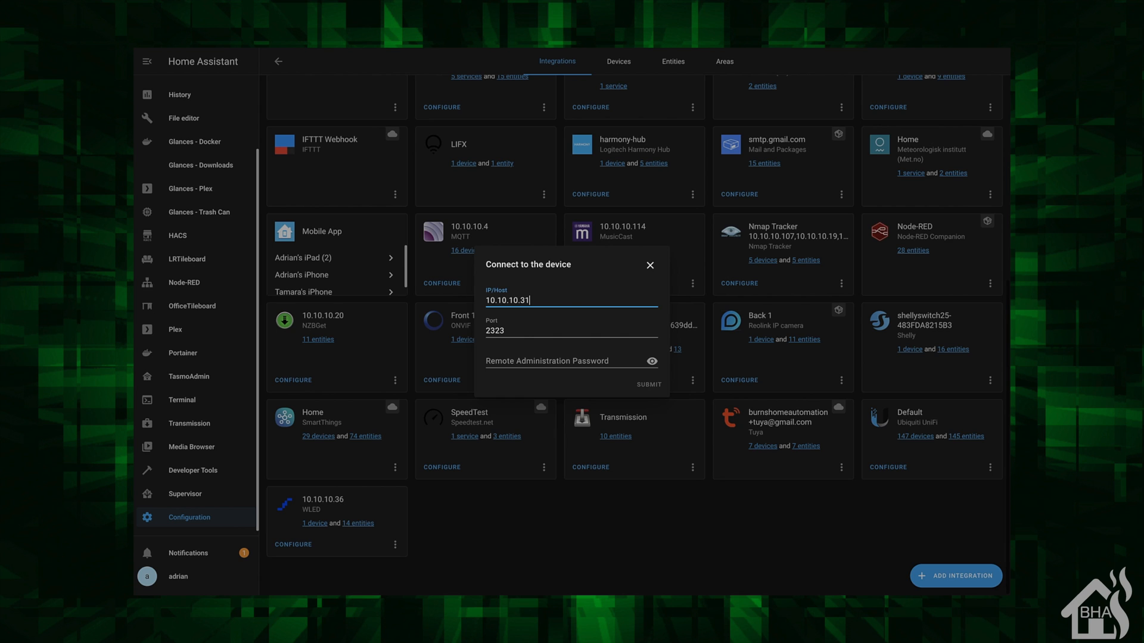
click(569, 330)
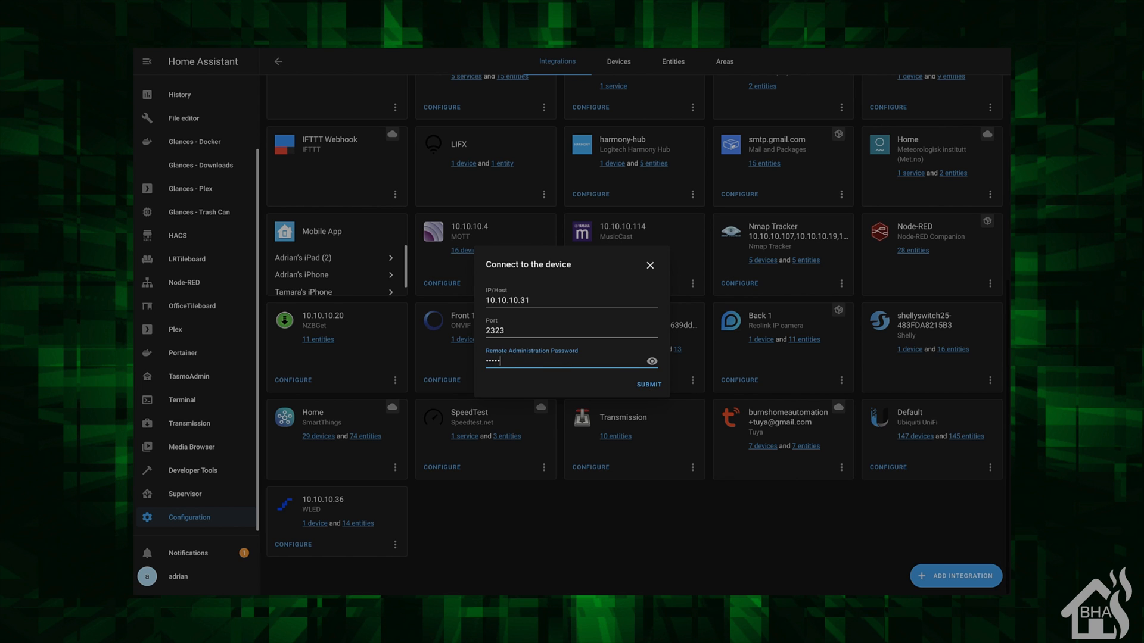
text(•••)
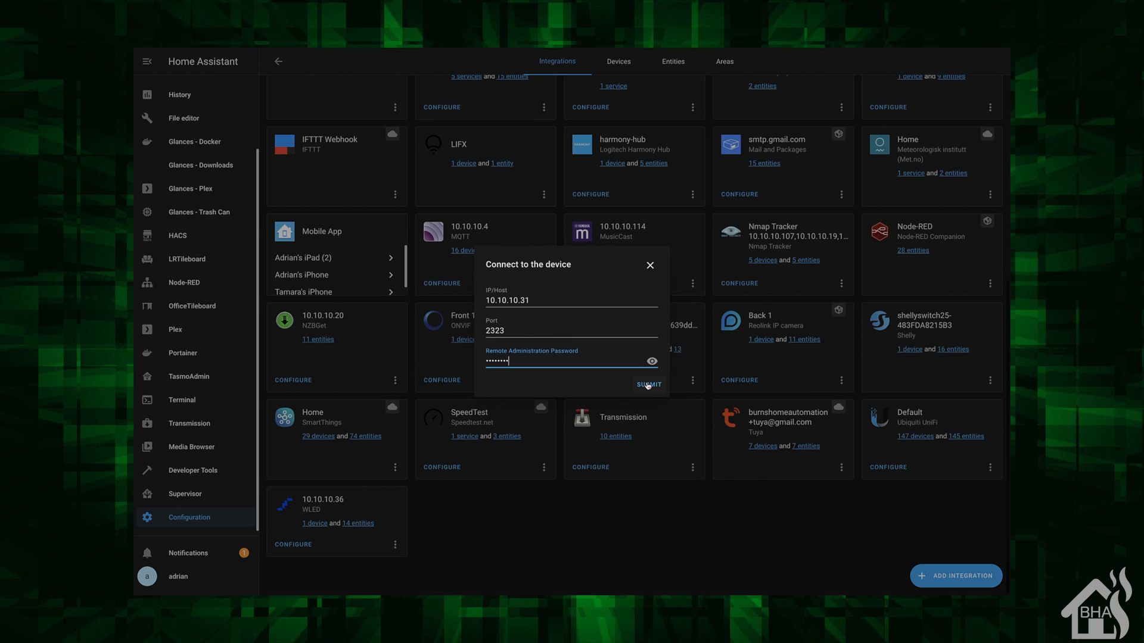
click(647, 384)
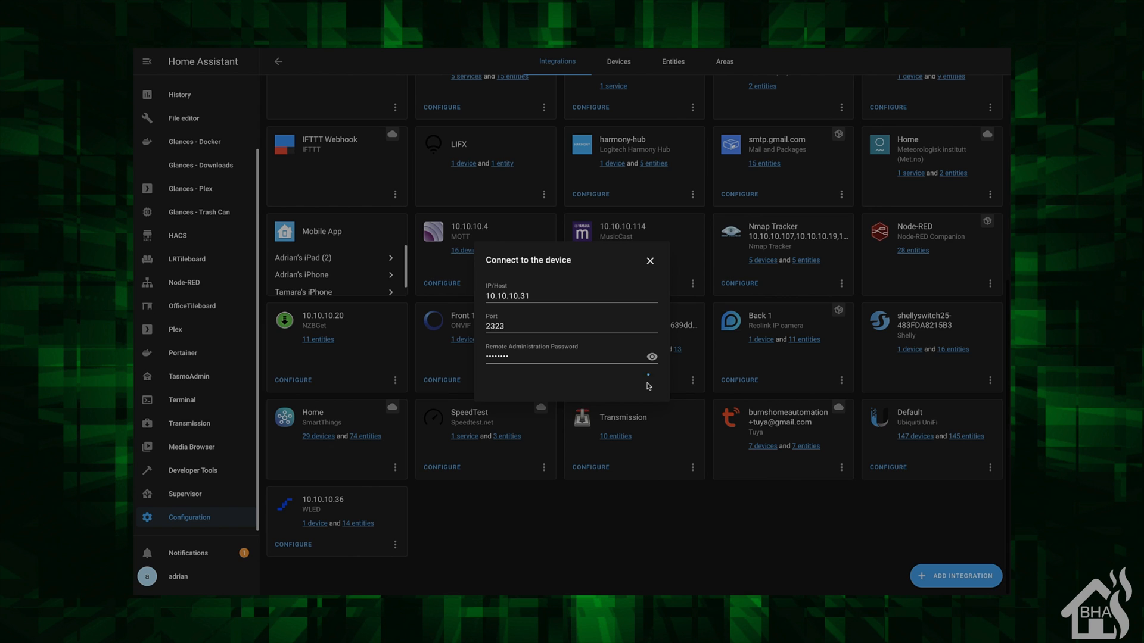
Finish the setup and show the Fully Kiosk Browser integration's device, the Samsung Galaxy Note 8.0.
click(644, 377)
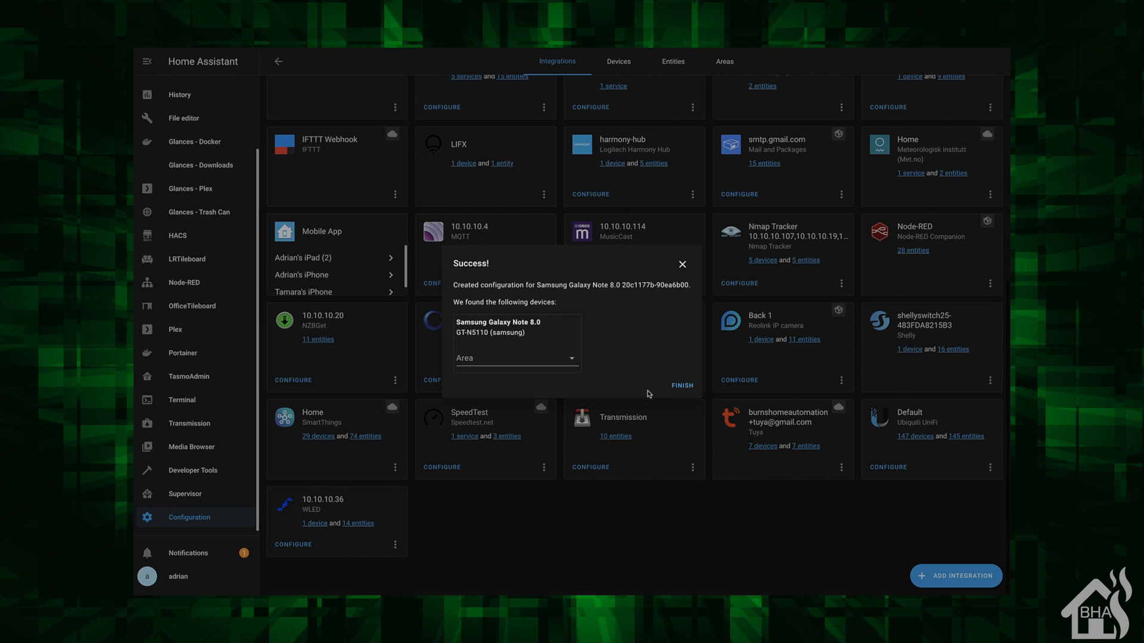
mouse_move(559, 356)
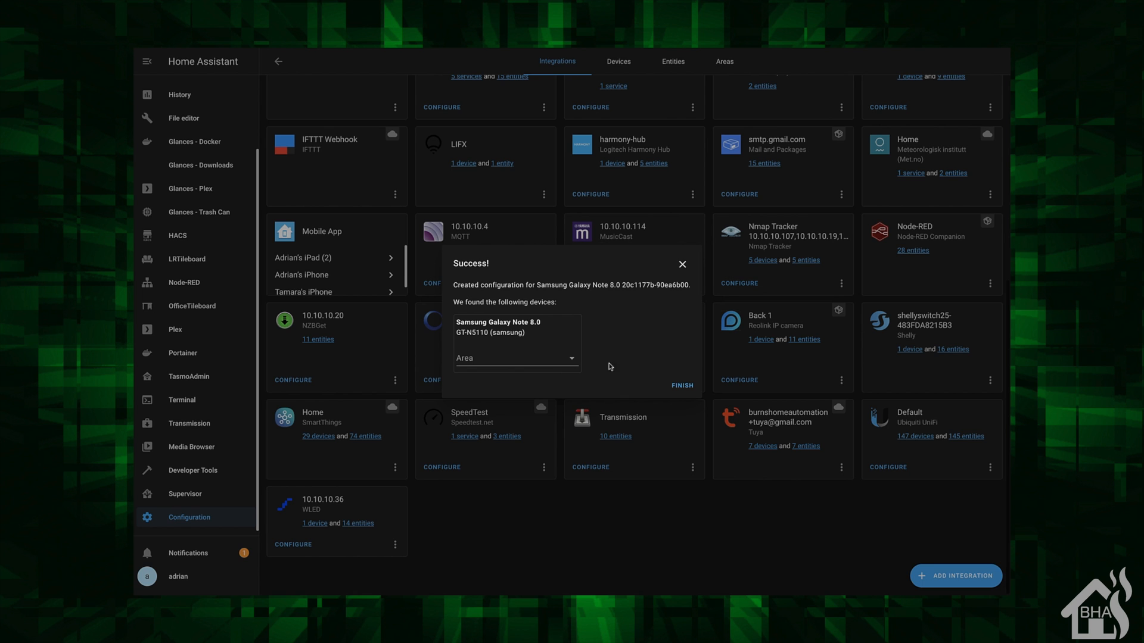
click(681, 385)
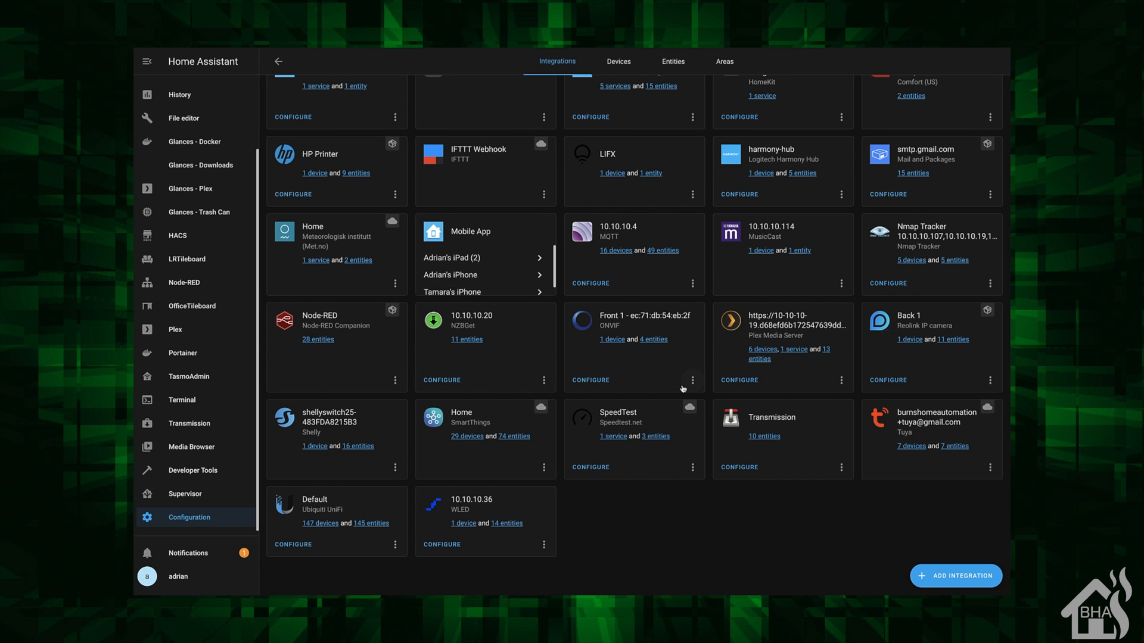
scroll(up, 3)
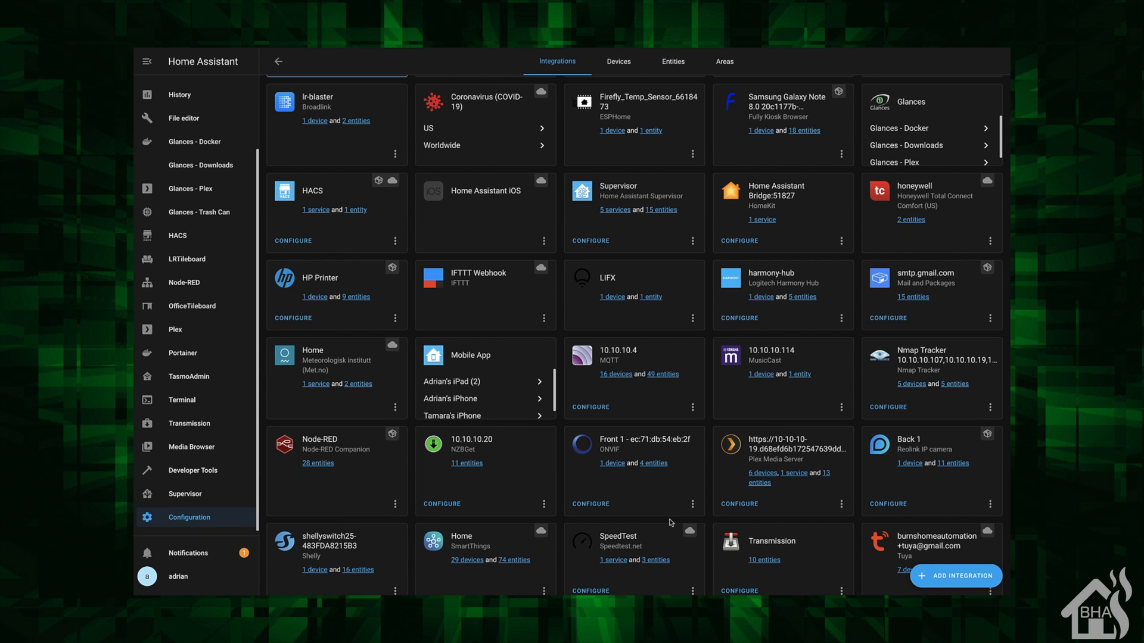
mouse_move(672, 327)
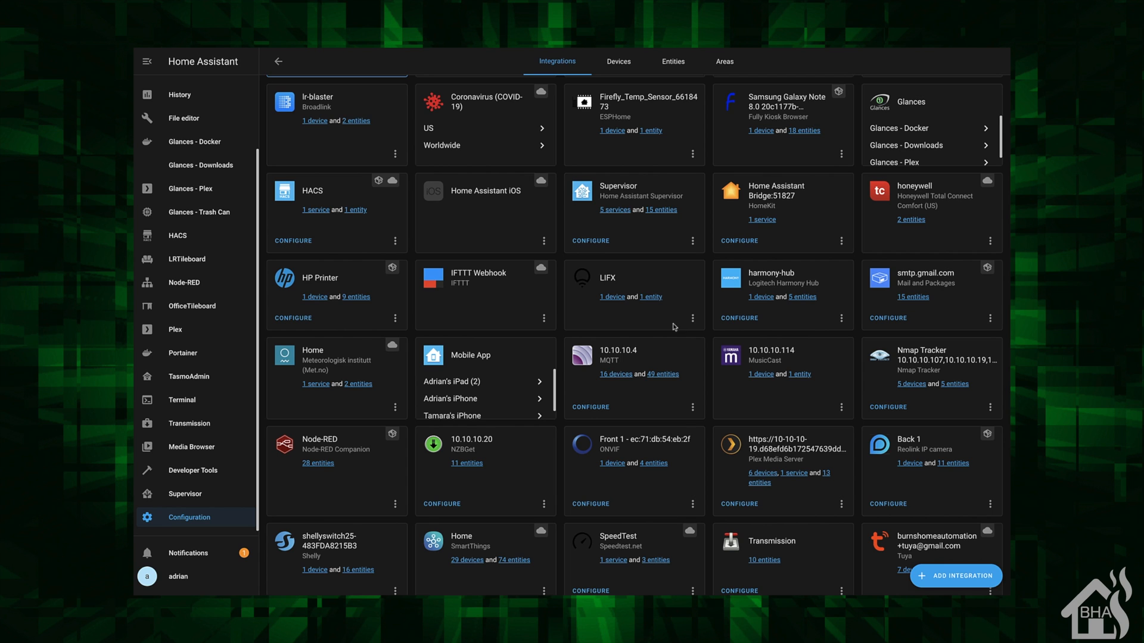
mouse_move(759, 169)
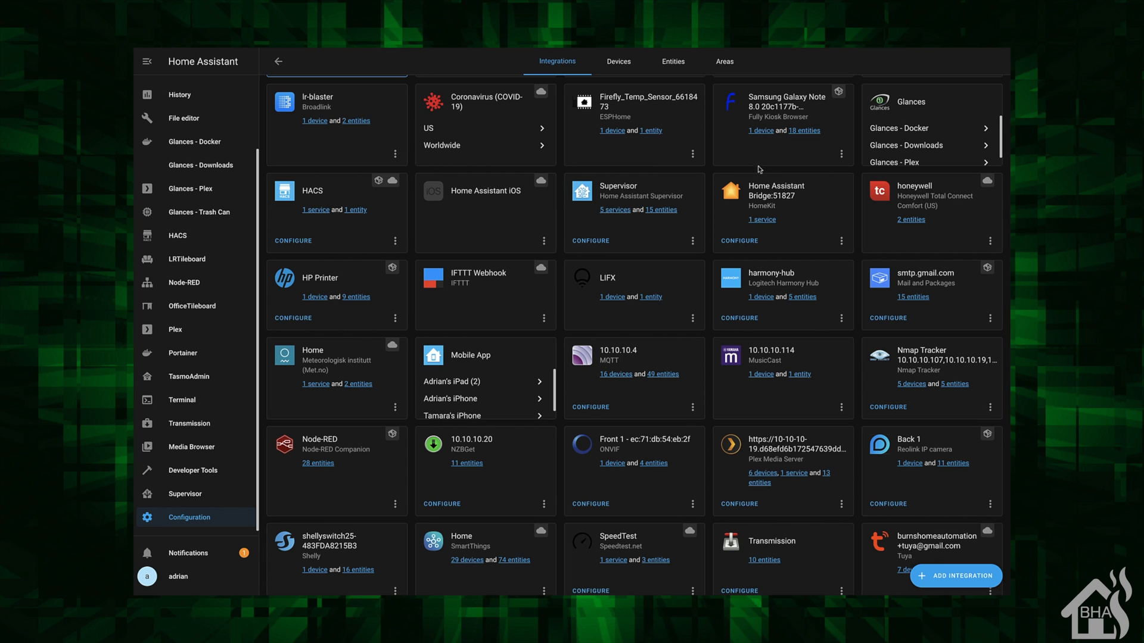
click(756, 130)
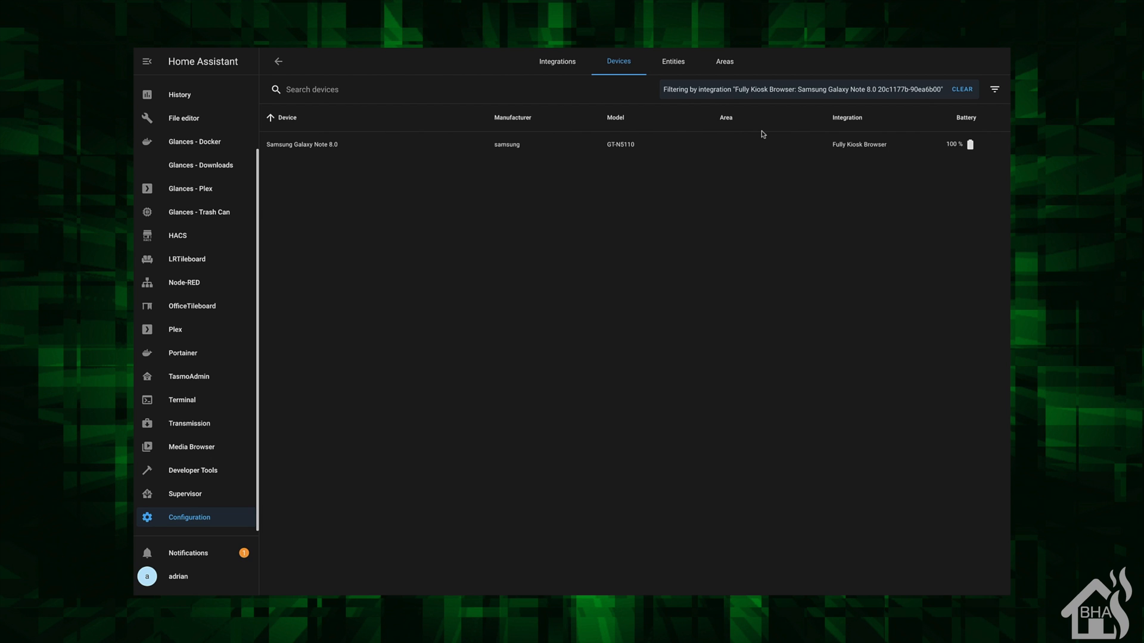
mouse_move(301, 140)
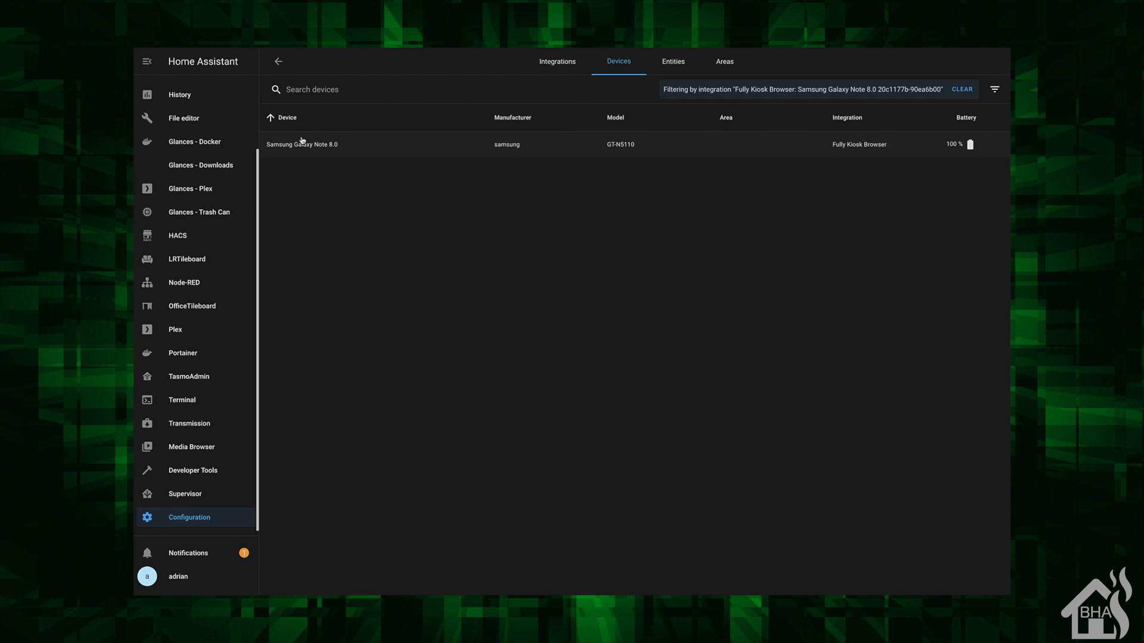
View the Samsung Galaxy Note 8.0 device page with its full Entities card.
click(302, 144)
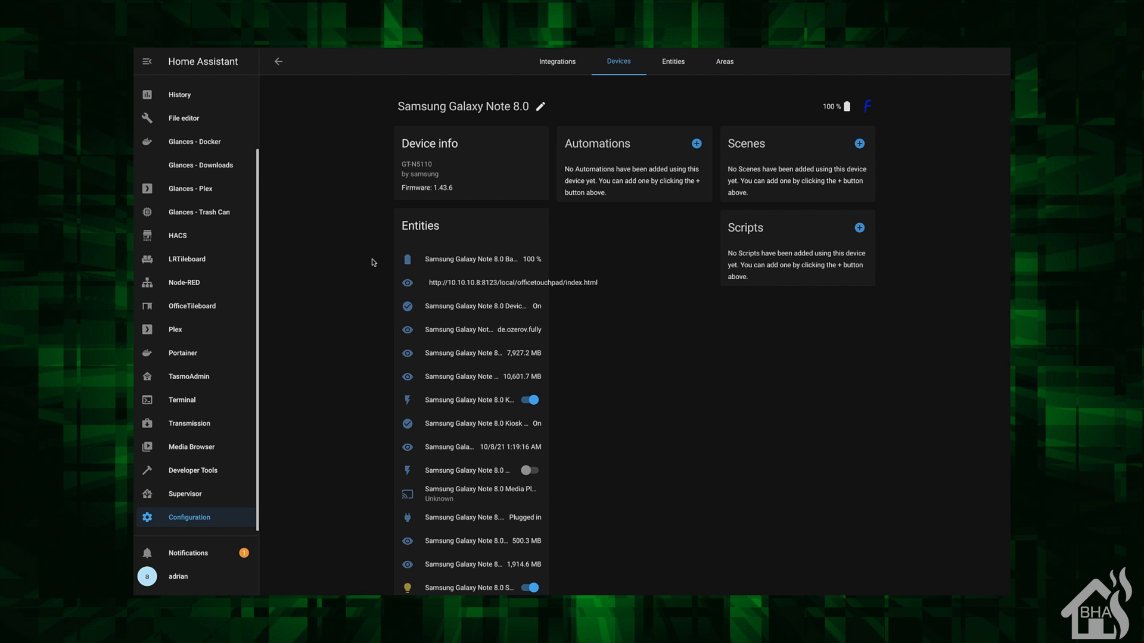
scroll(down, 3)
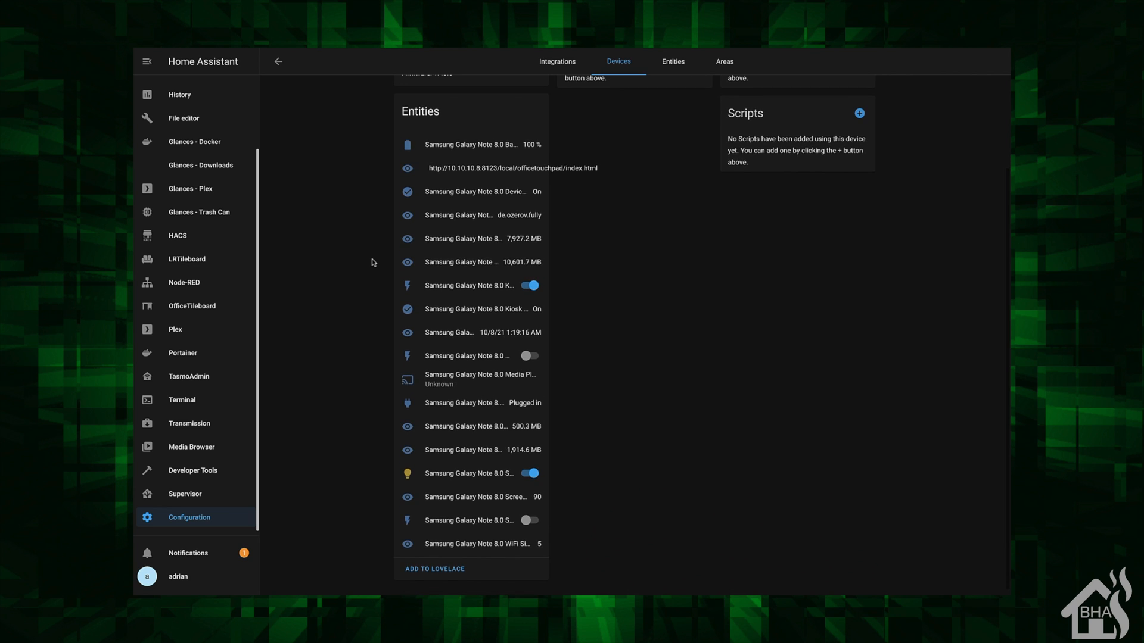
mouse_move(585, 166)
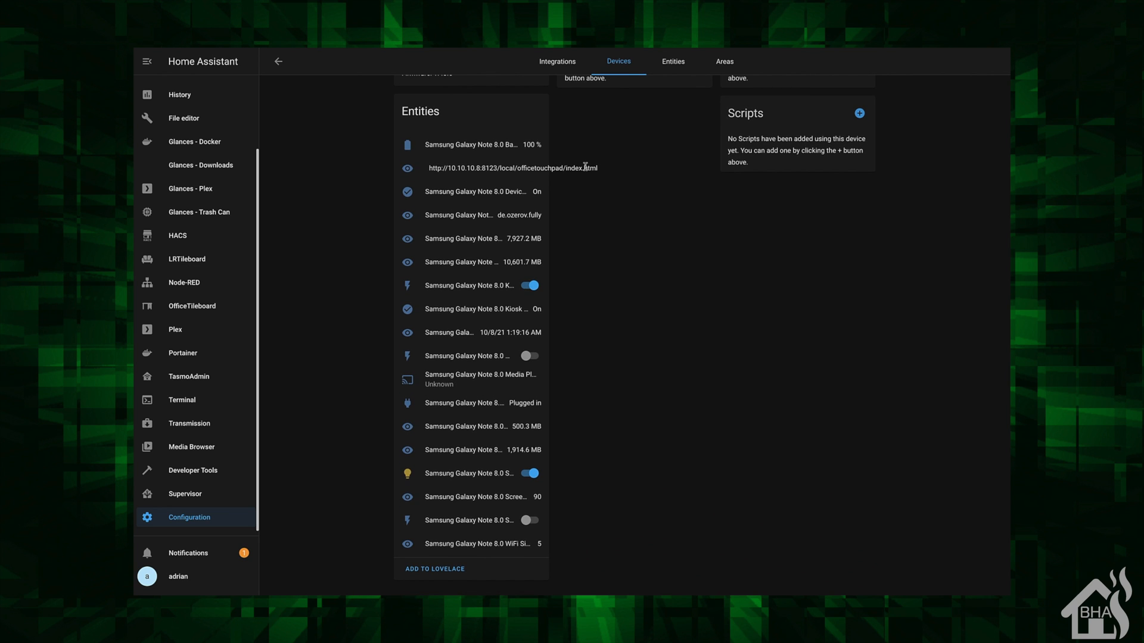
mouse_move(457, 187)
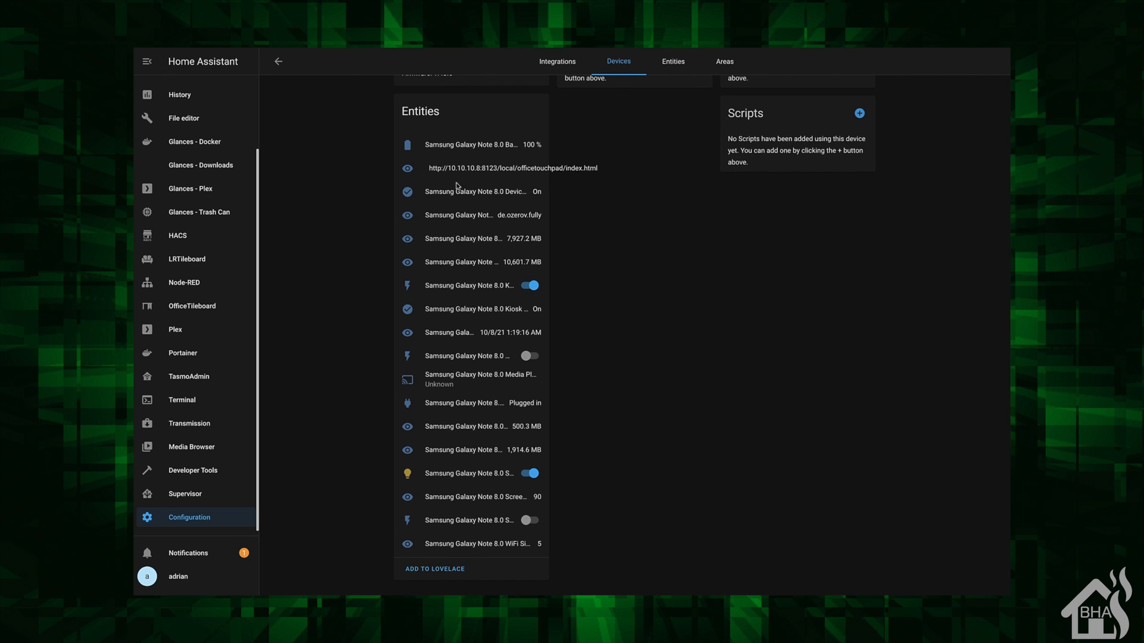
mouse_move(521, 195)
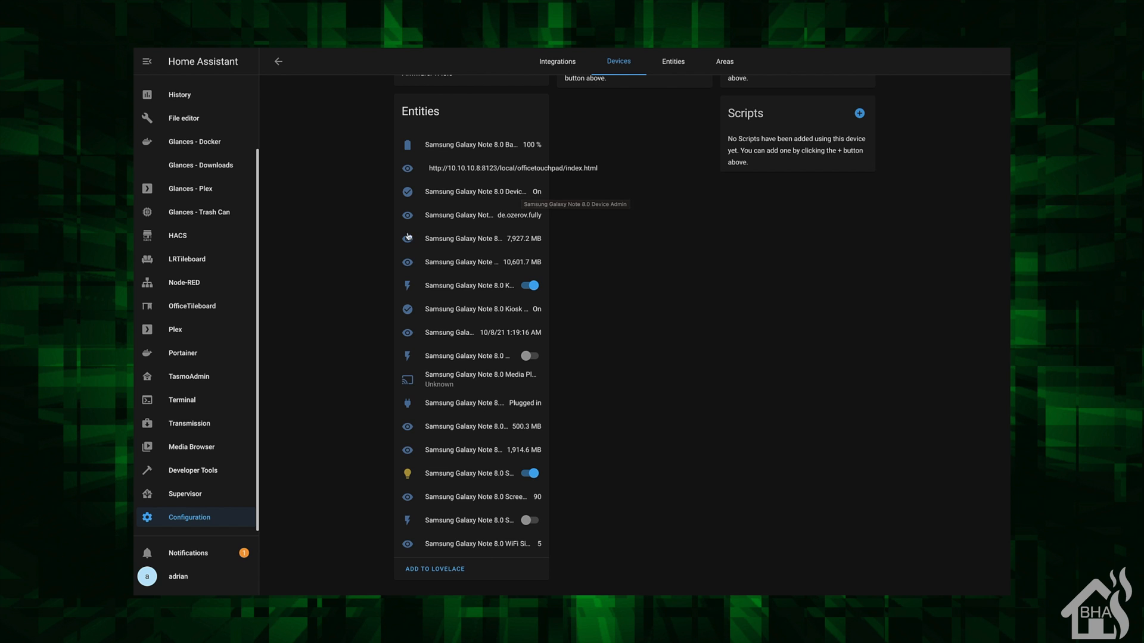
mouse_move(522, 246)
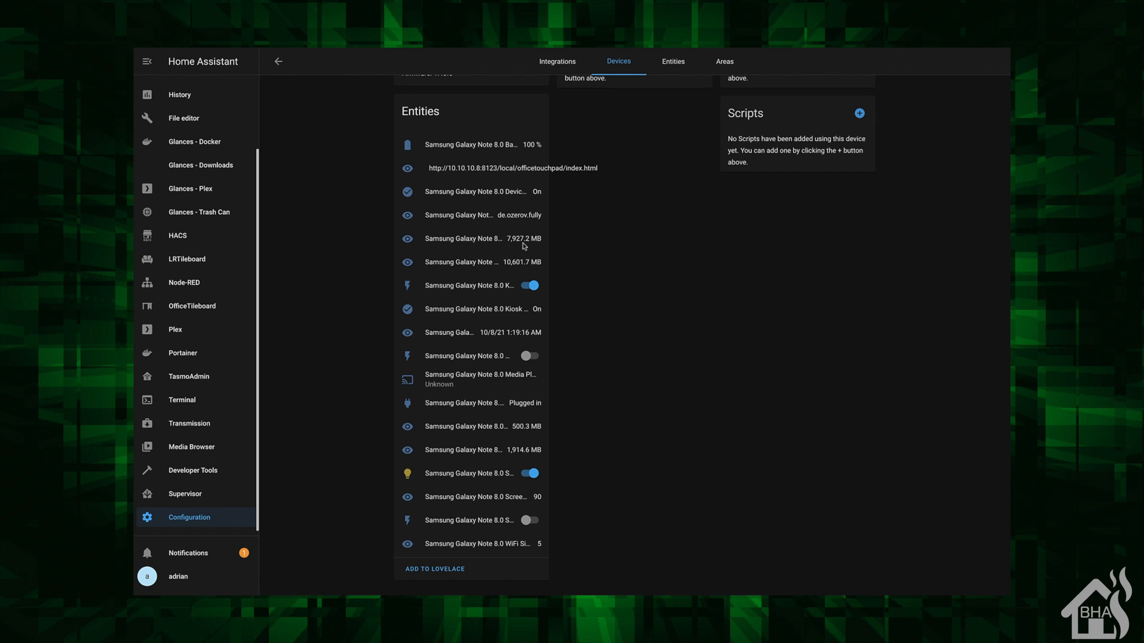
mouse_move(480, 292)
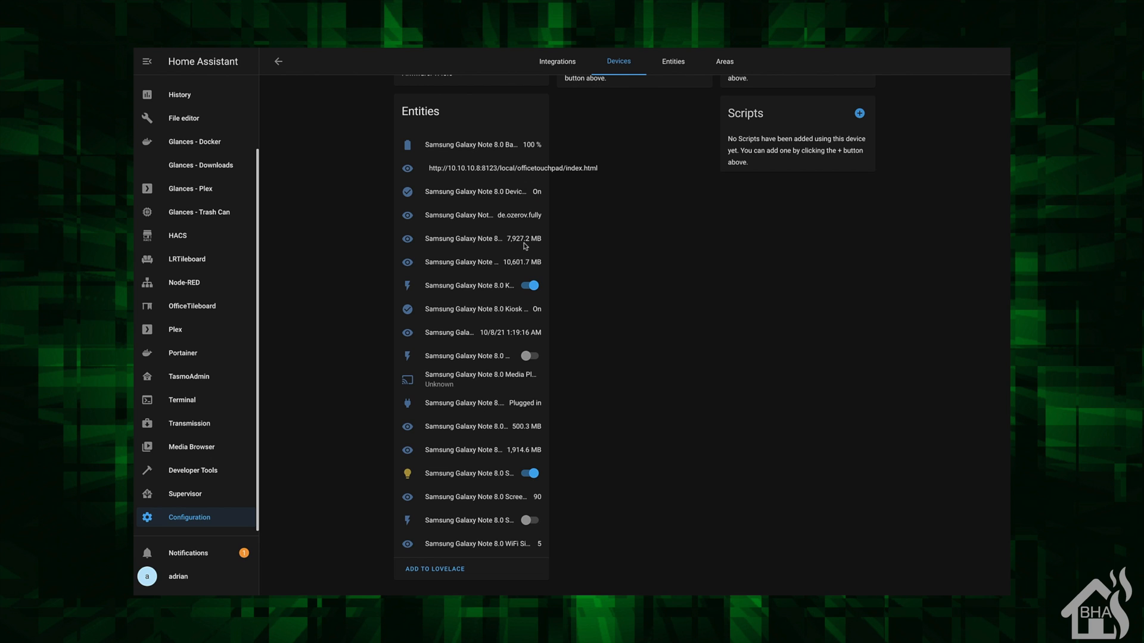
mouse_move(472, 287)
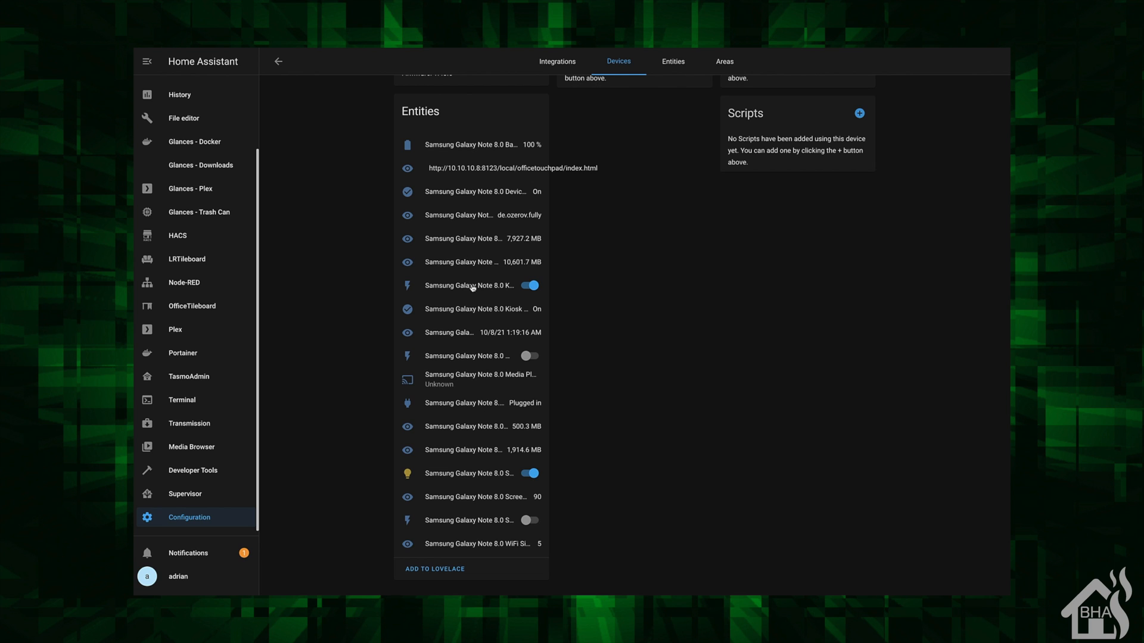
mouse_move(499, 288)
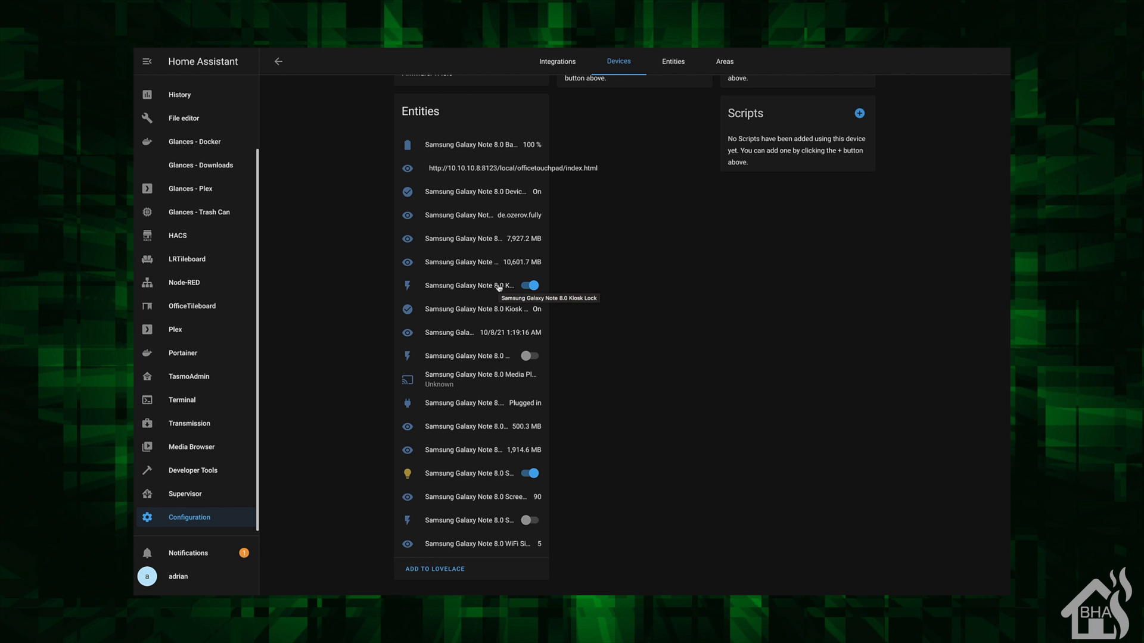
mouse_move(435, 318)
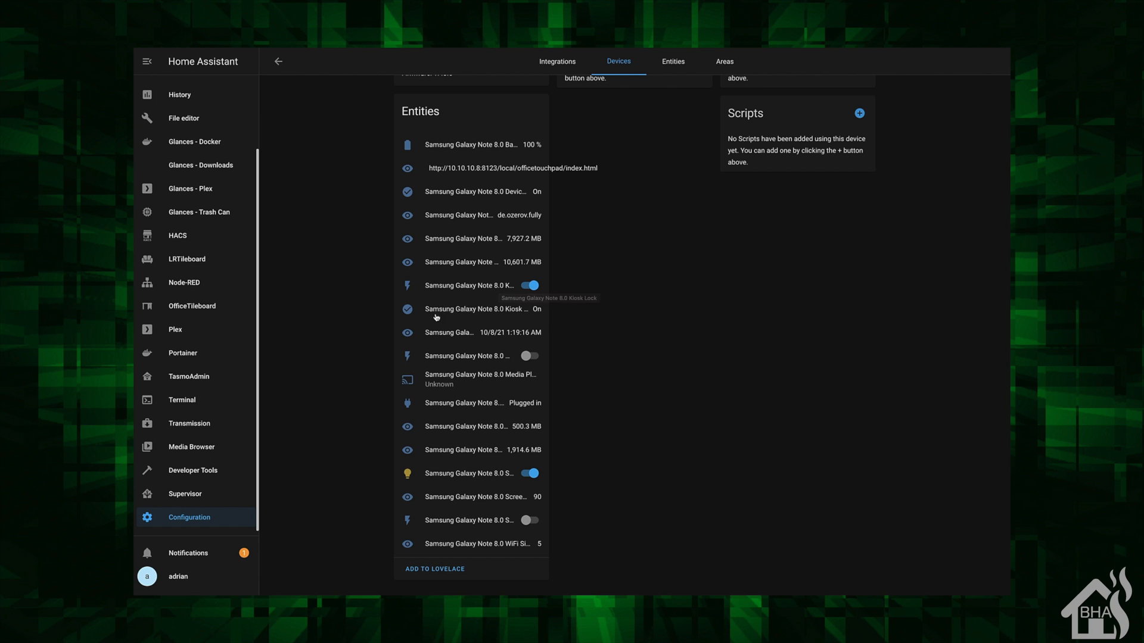
mouse_move(435, 338)
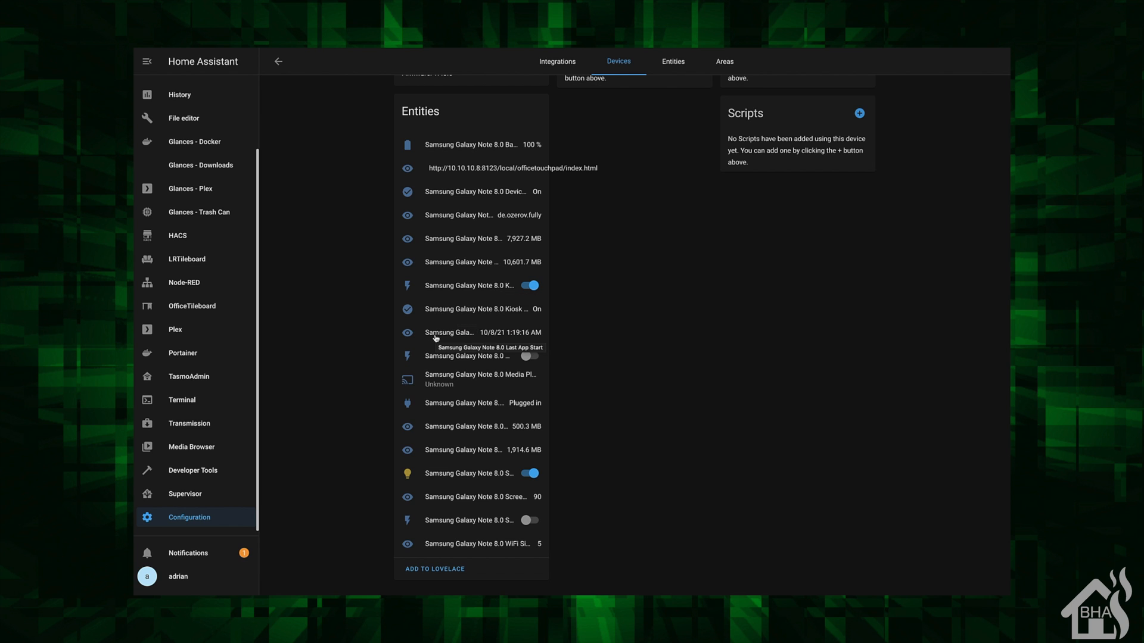
mouse_move(441, 367)
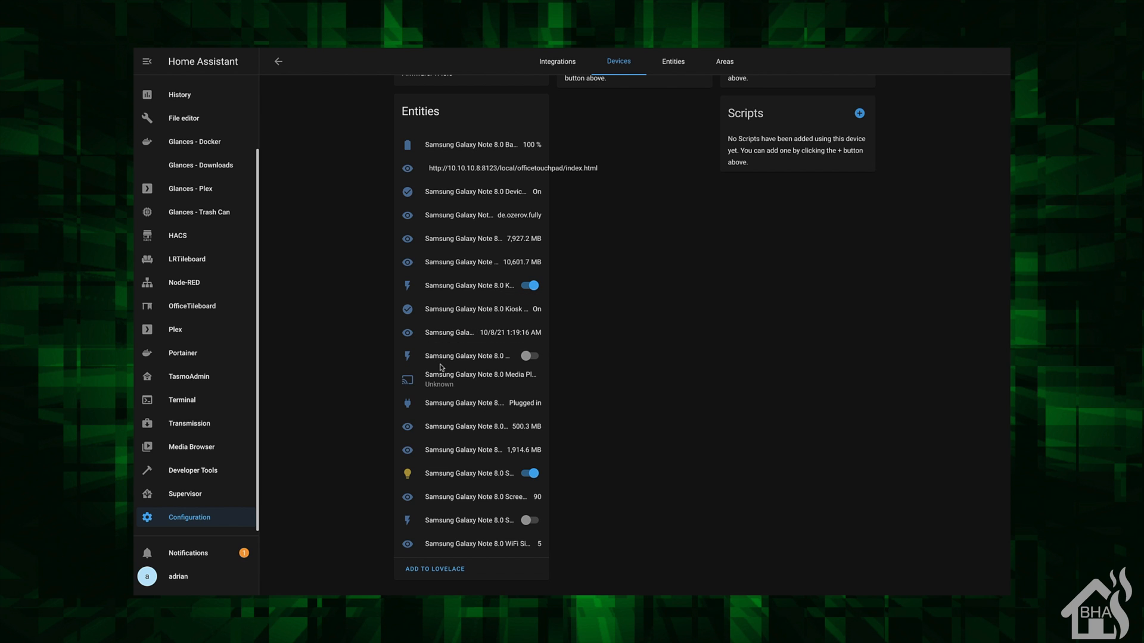
mouse_move(479, 481)
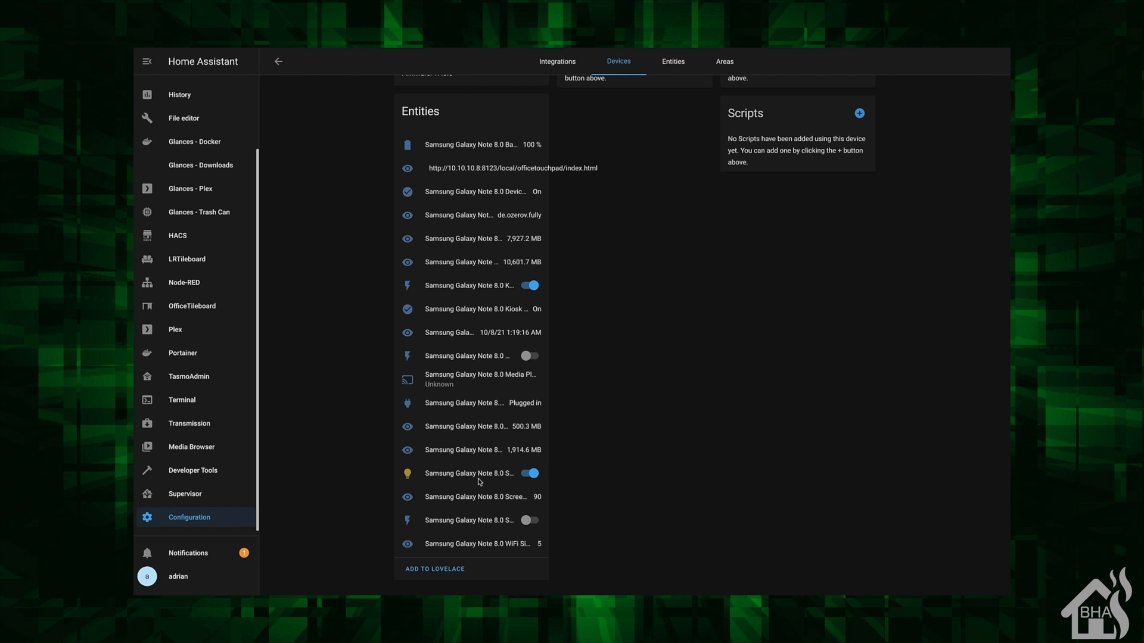
mouse_move(487, 478)
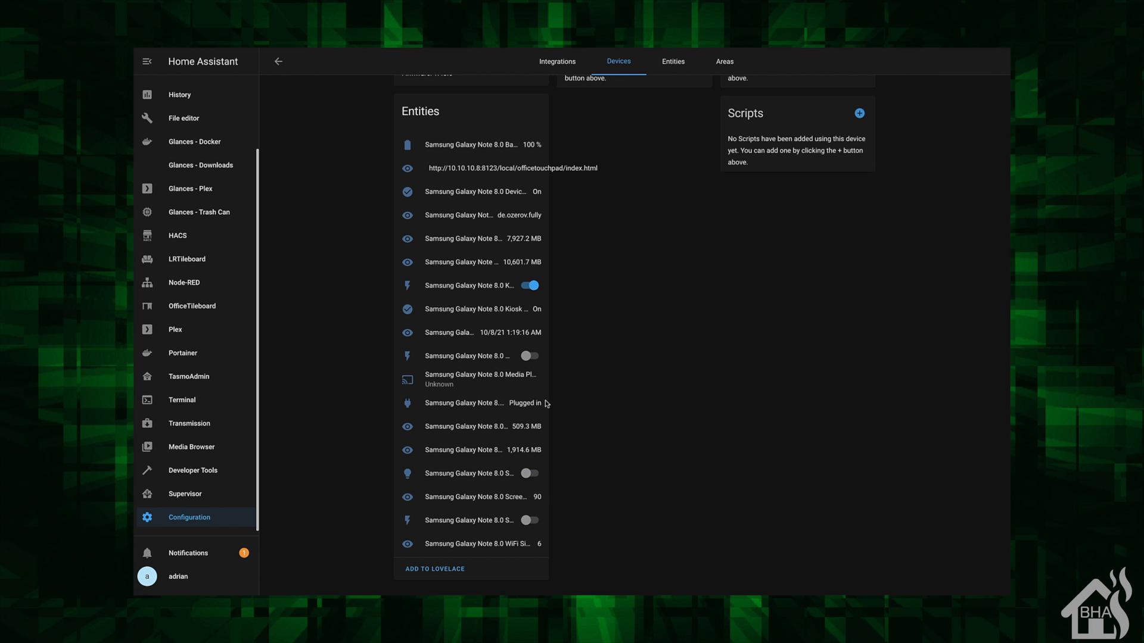
mouse_move(473, 494)
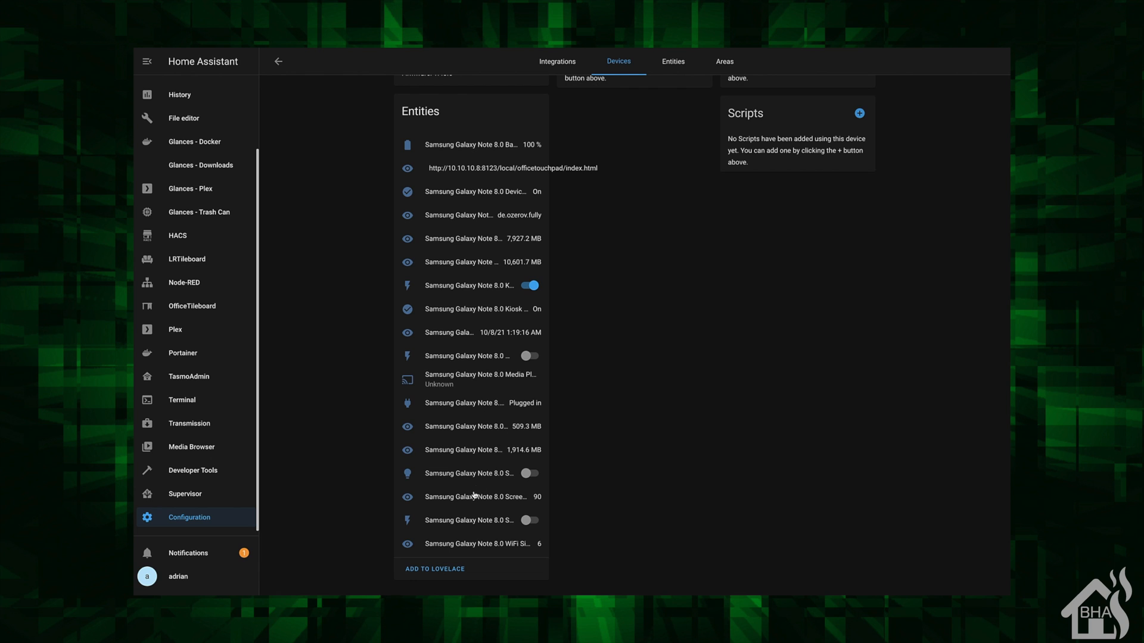
mouse_move(507, 506)
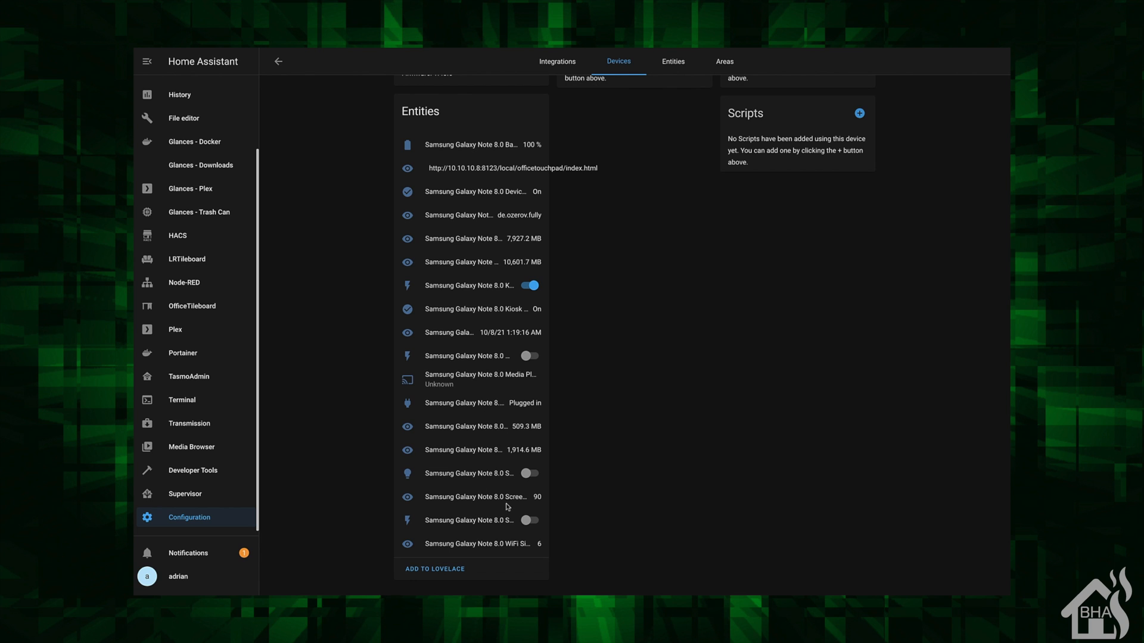
mouse_move(511, 496)
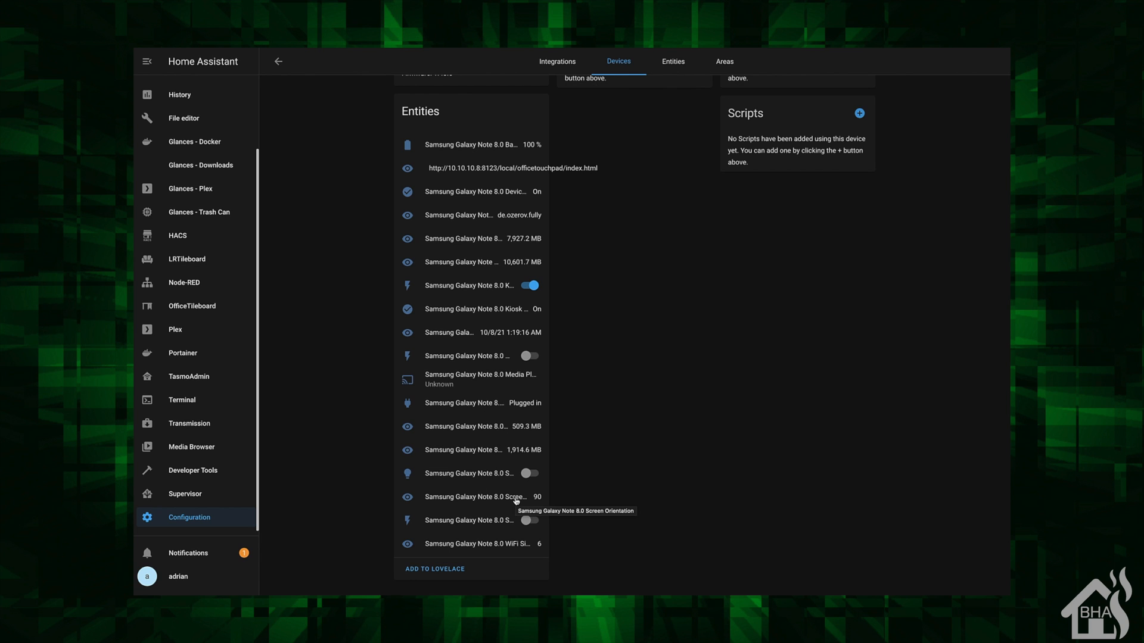
mouse_move(508, 547)
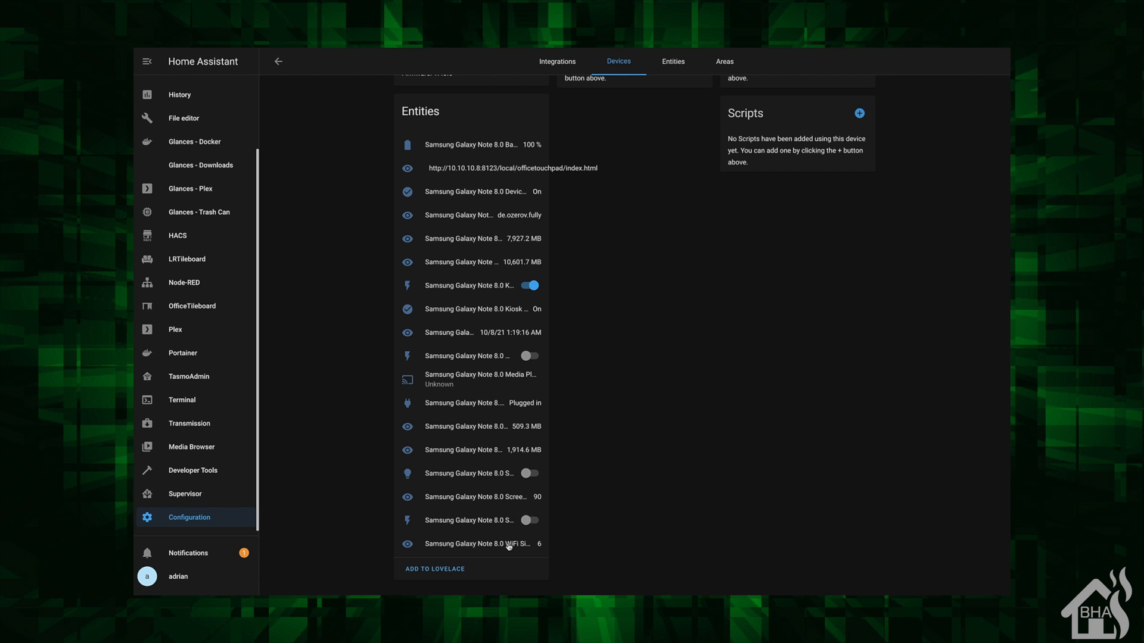
mouse_move(508, 544)
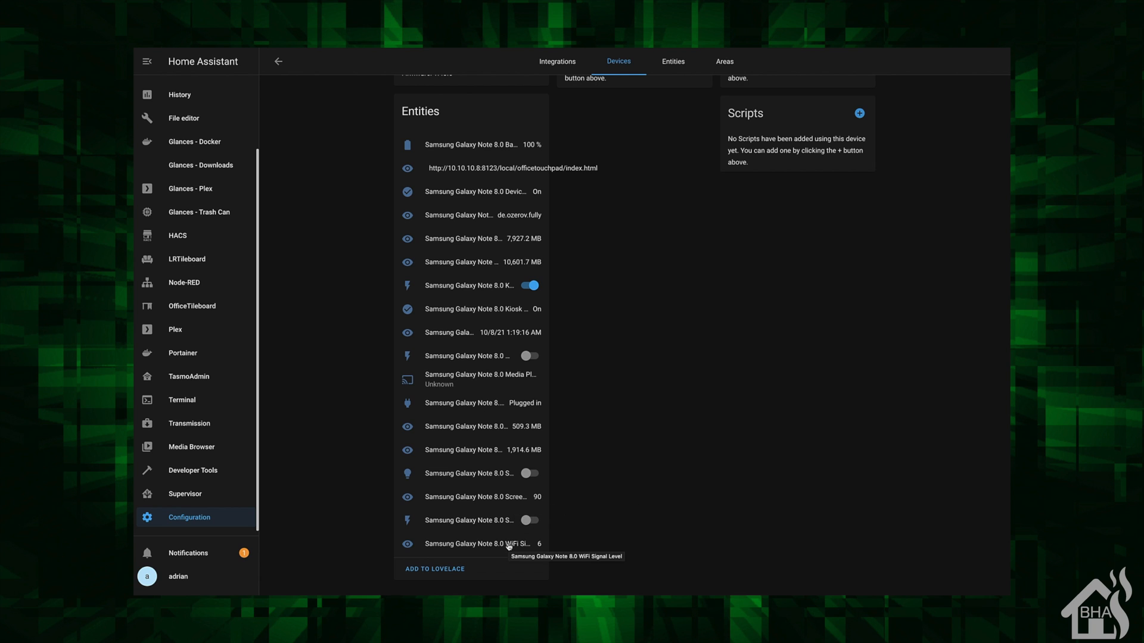
mouse_move(673, 381)
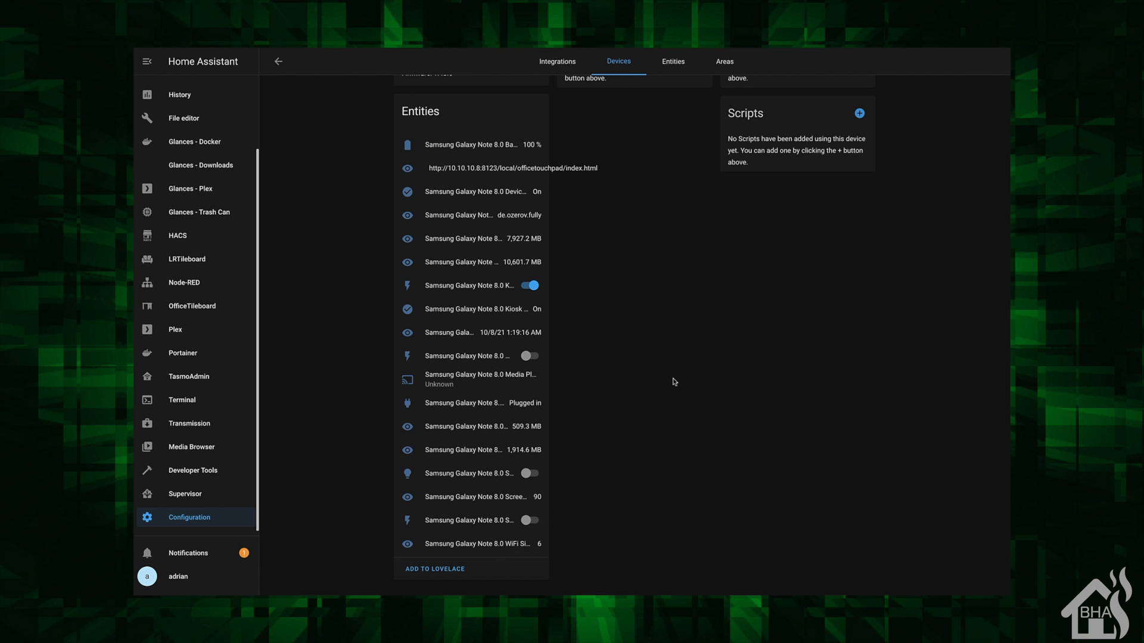
mouse_move(407, 380)
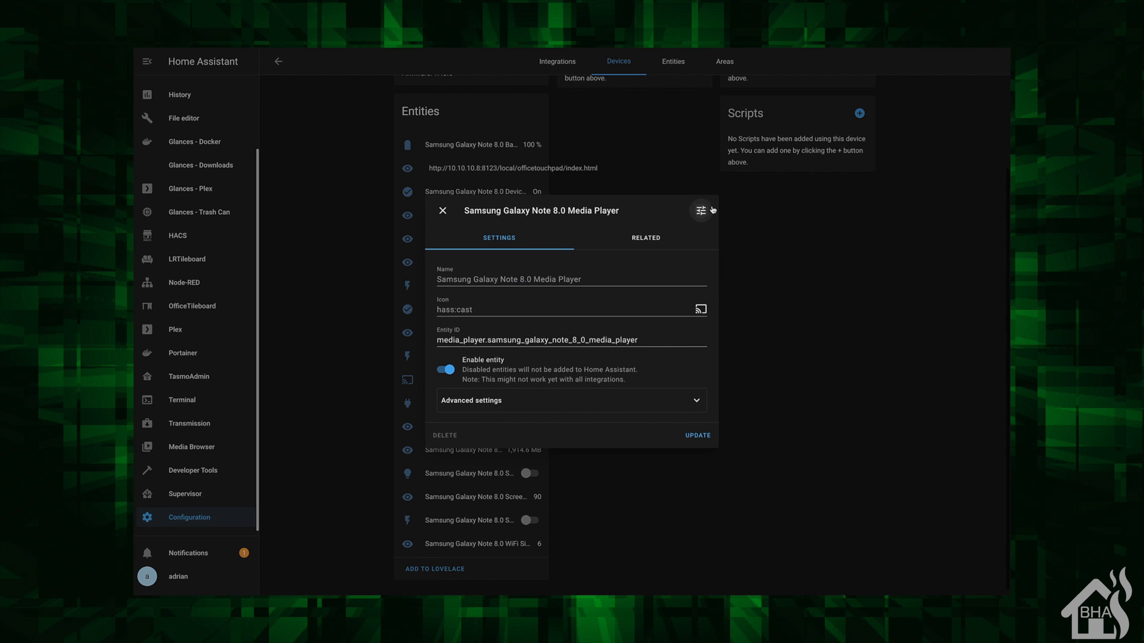
Close the Media Player entity details and return to the tablet's device page.
click(702, 210)
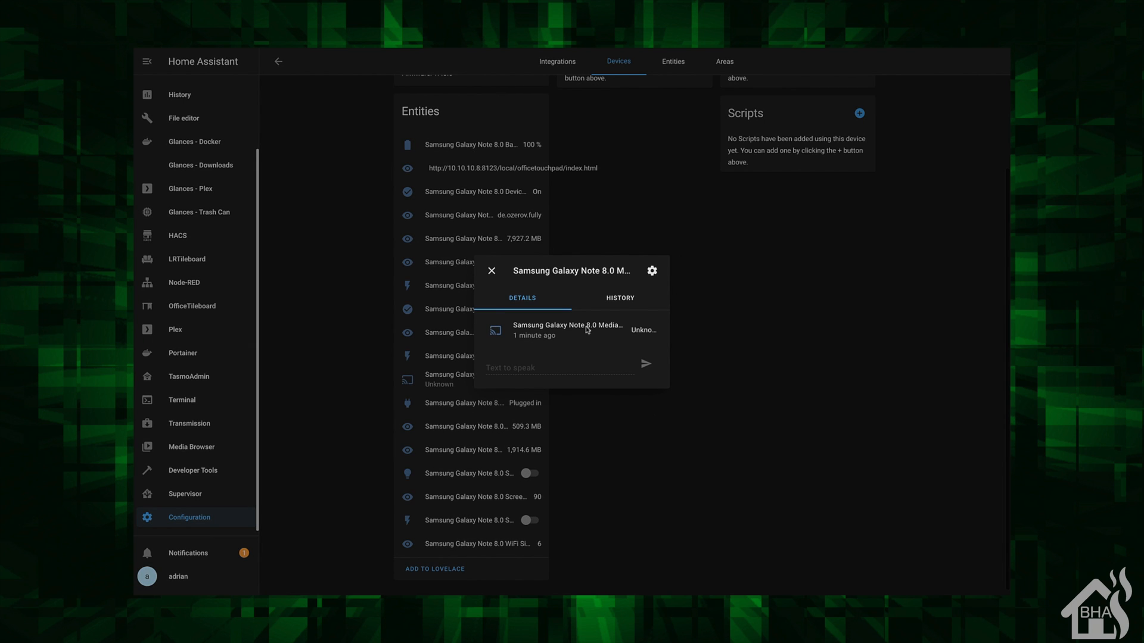
mouse_move(543, 377)
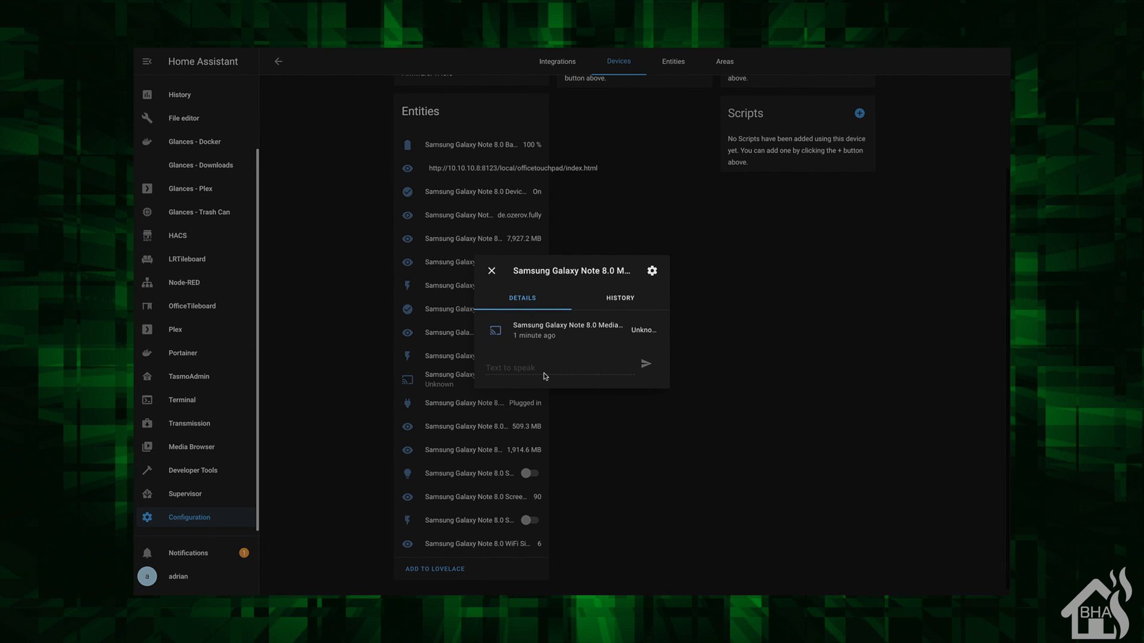
mouse_move(637, 193)
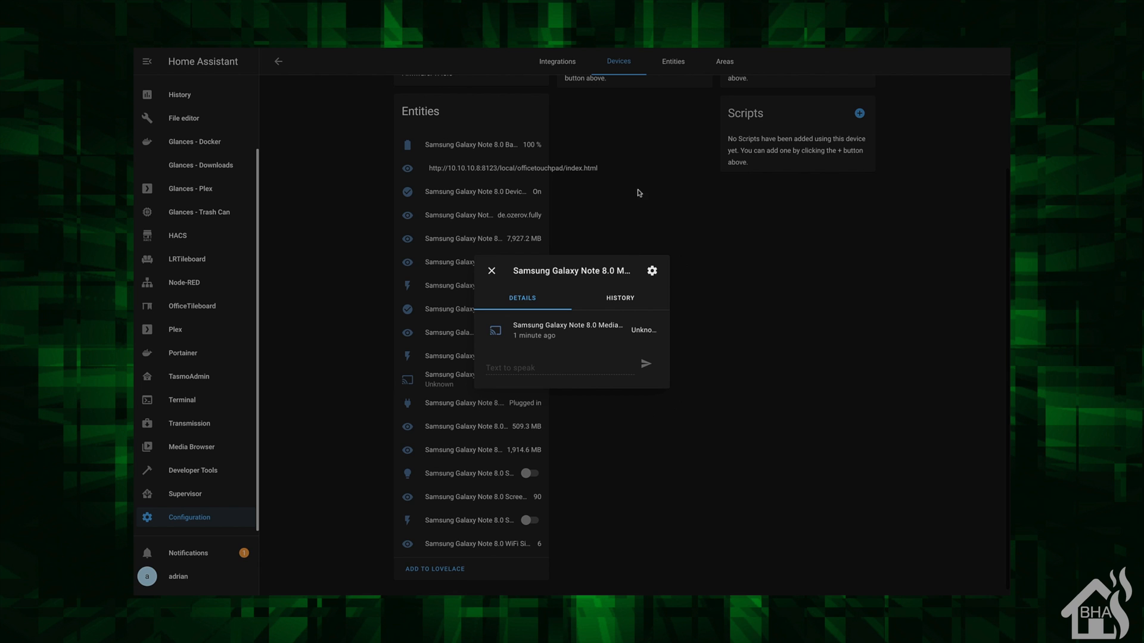
click(491, 270)
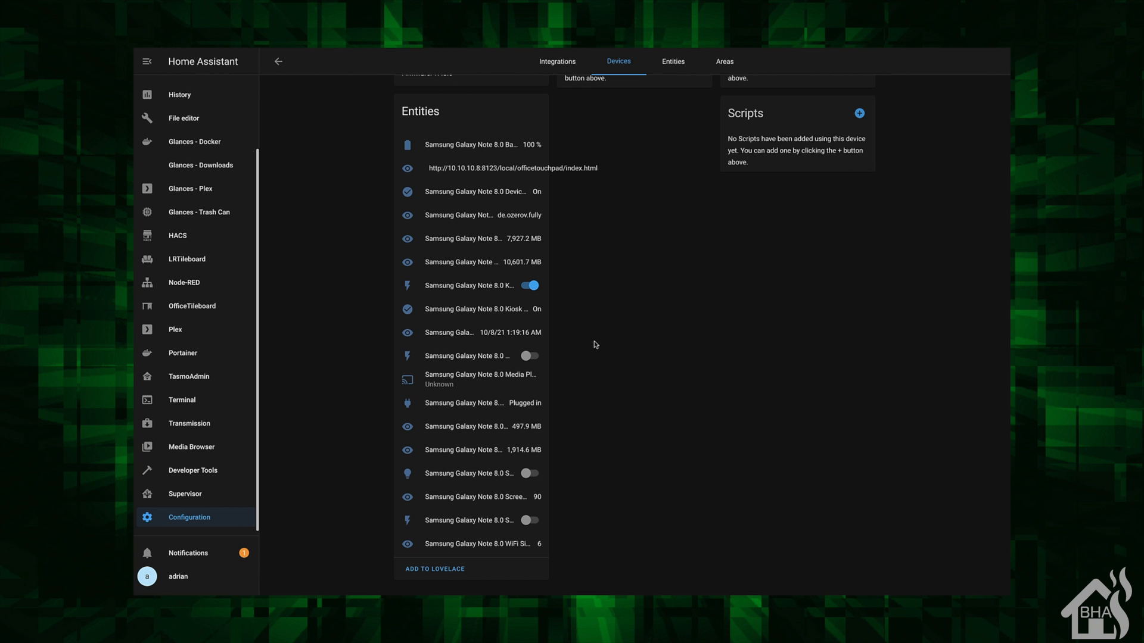
mouse_move(621, 363)
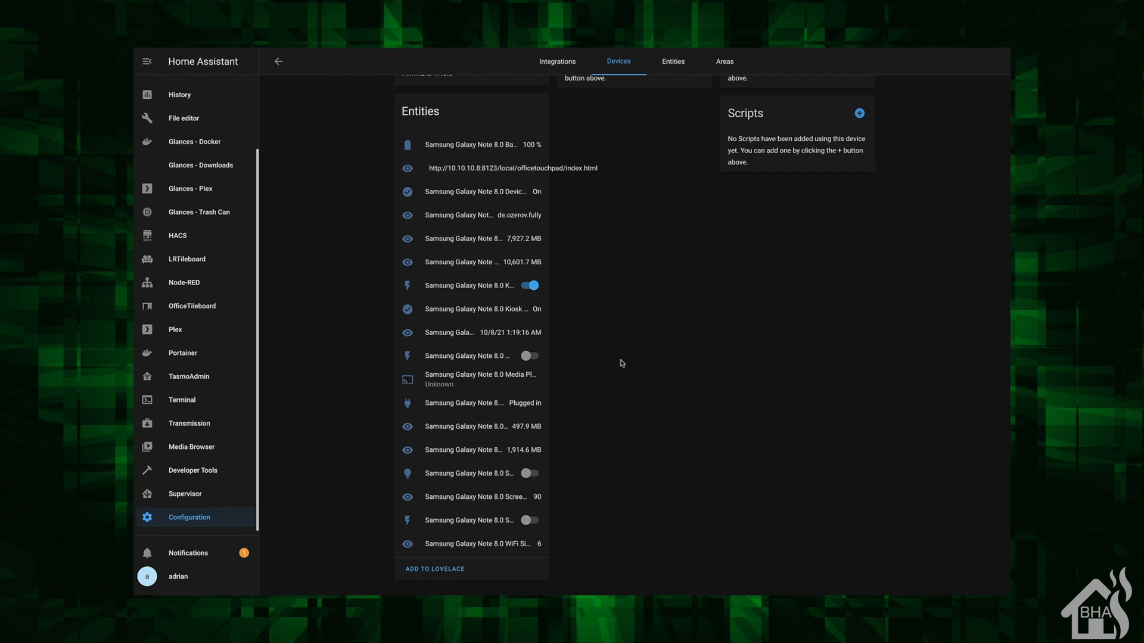